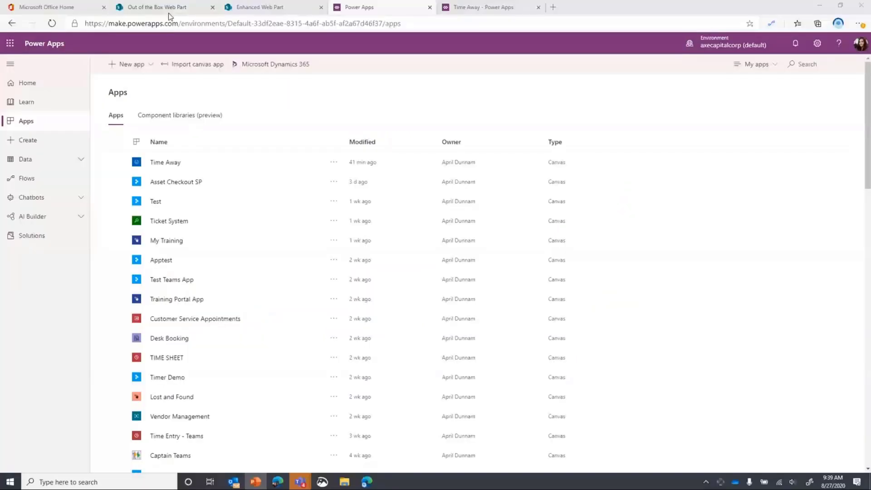
Put the Out of the Box Web Part SharePoint page into edit mode.
left_click(157, 7)
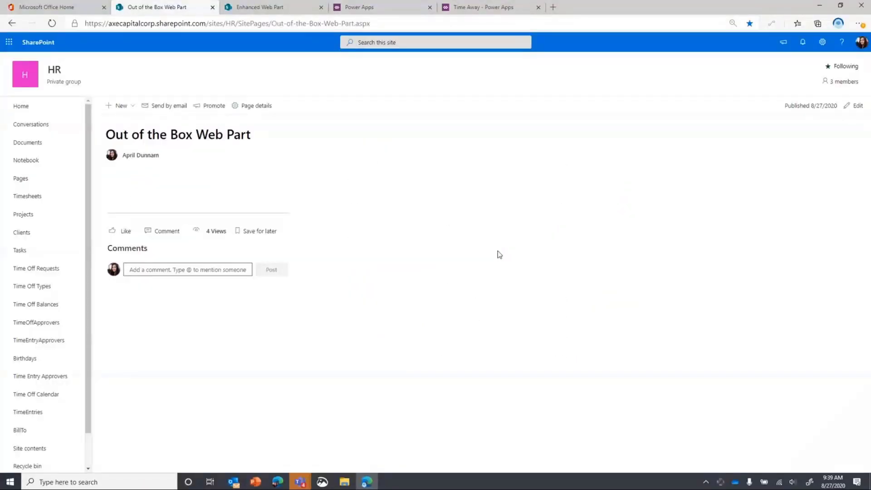
mouse_move(492, 250)
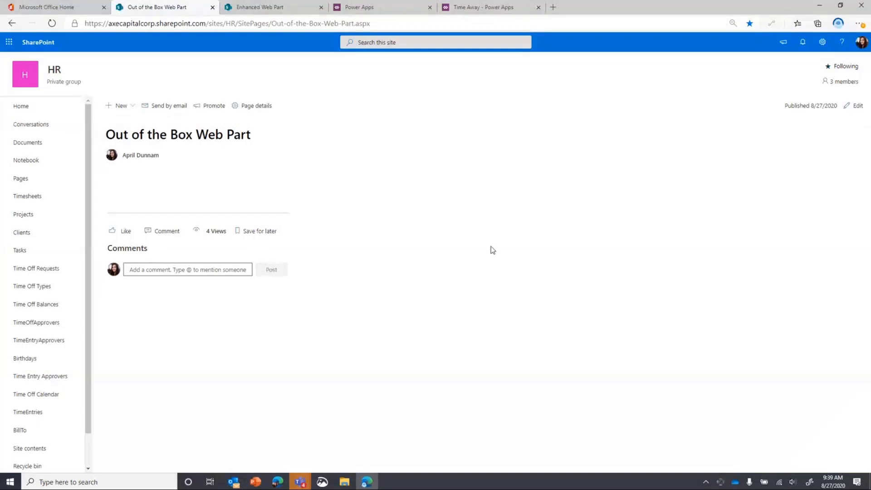
mouse_move(754, 186)
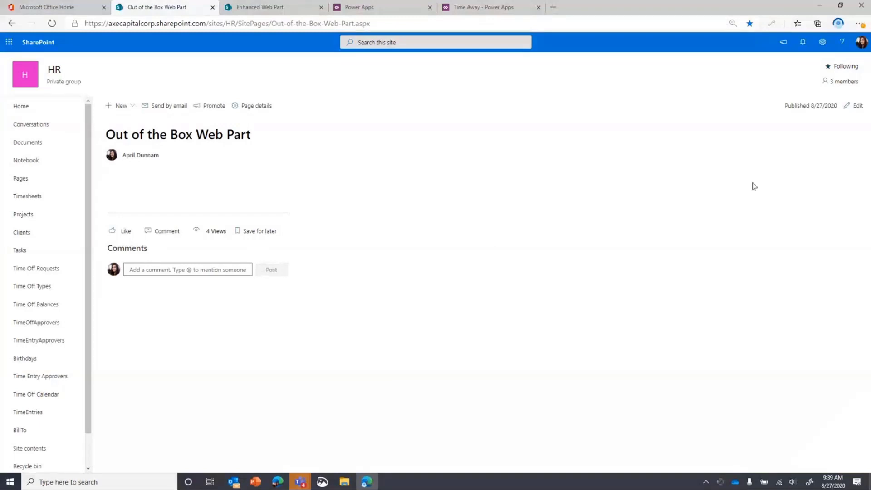
left_click(857, 106)
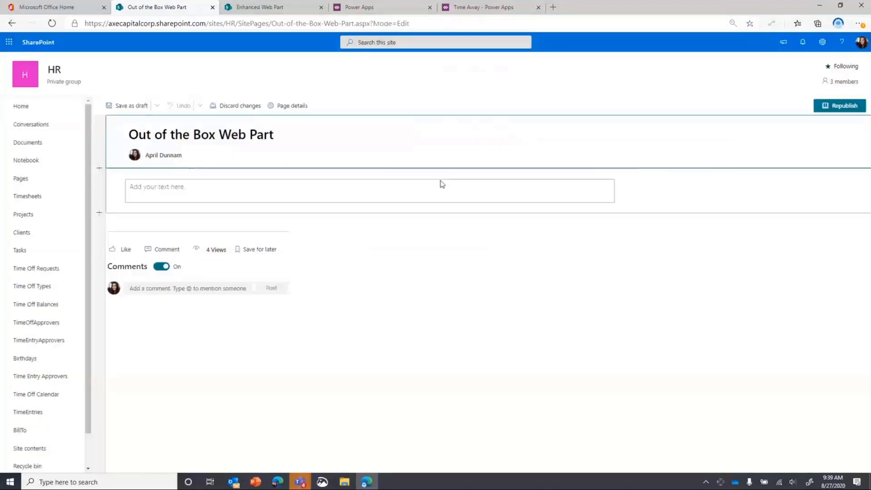
Insert a Microsoft PowerApps (Preview) web part into the empty page section.
left_click(369, 174)
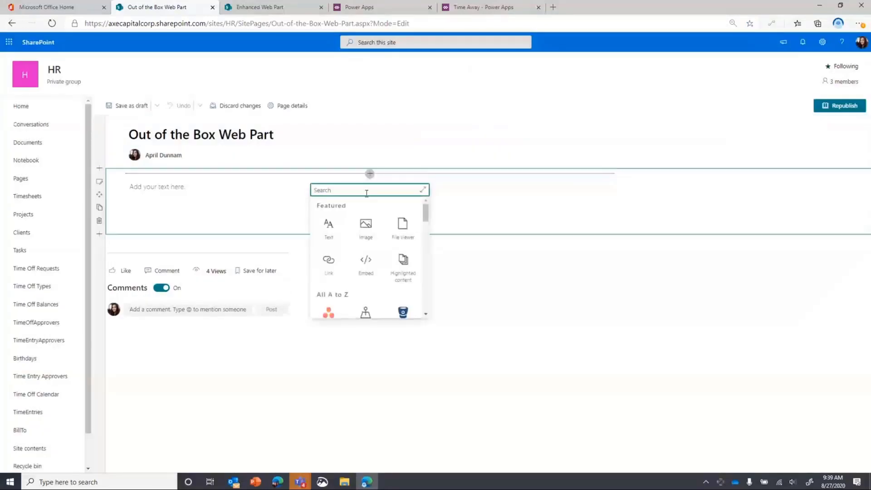
type("powerapp")
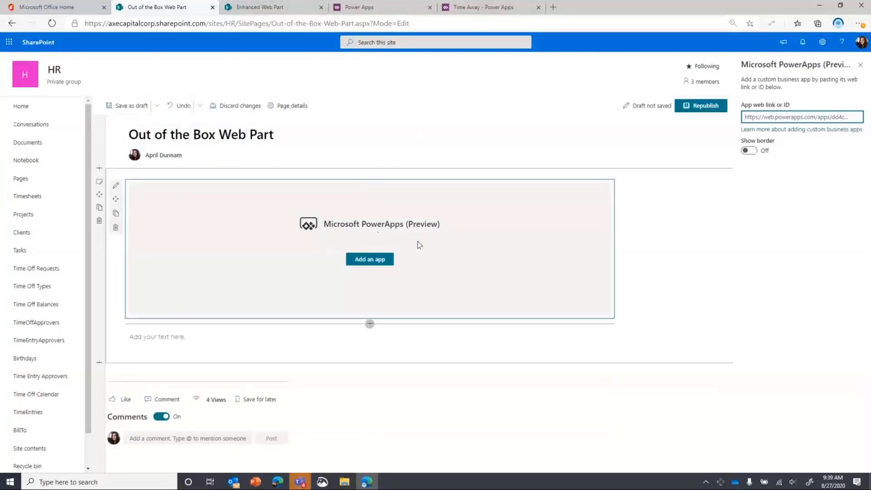
left_click(130, 106)
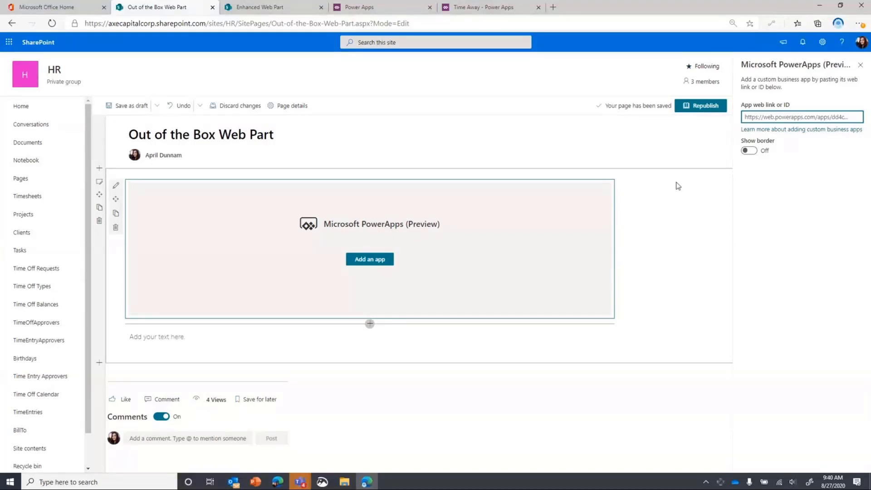
mouse_move(482, 7)
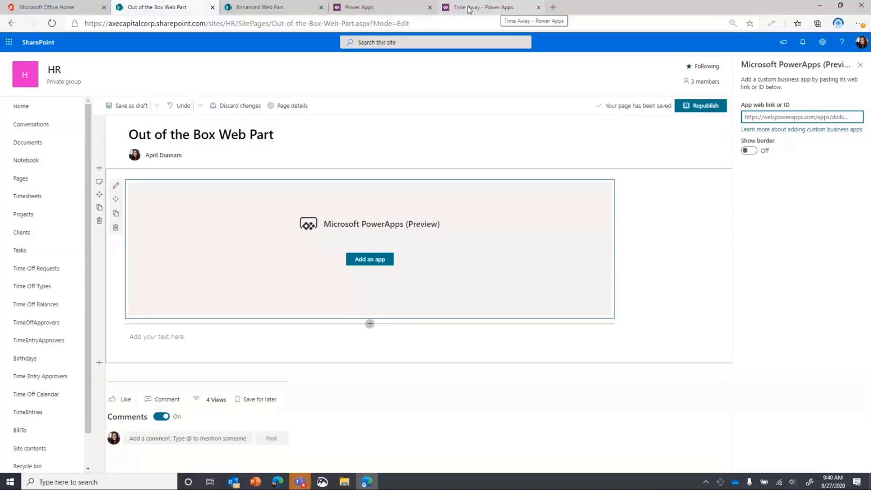
mouse_move(381, 10)
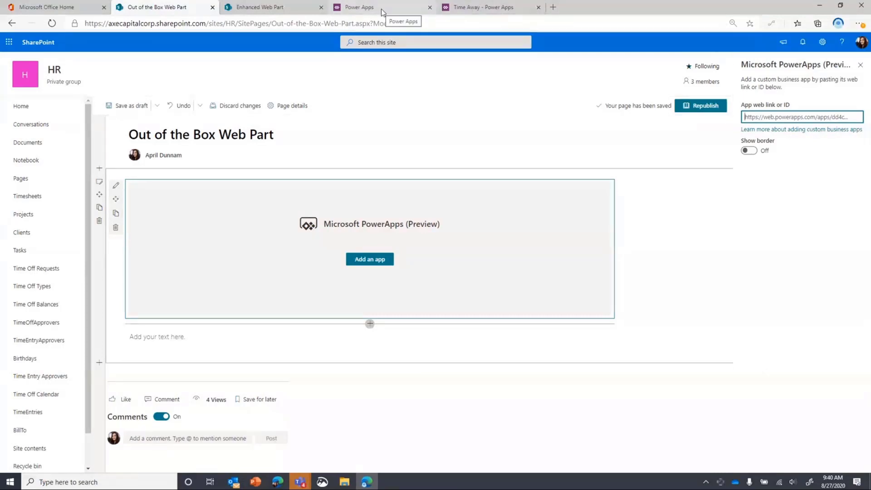
Copy the Time Away app's web link from its details in the Power Apps apps list.
left_click(358, 7)
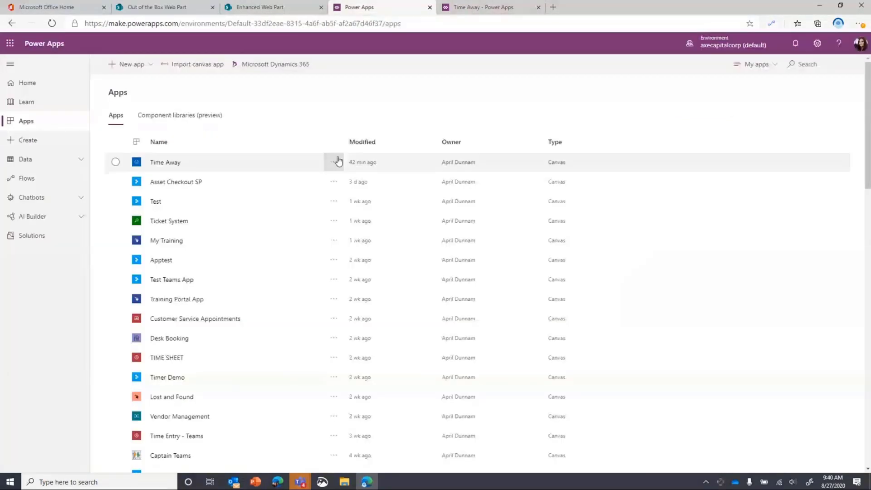
mouse_move(333, 161)
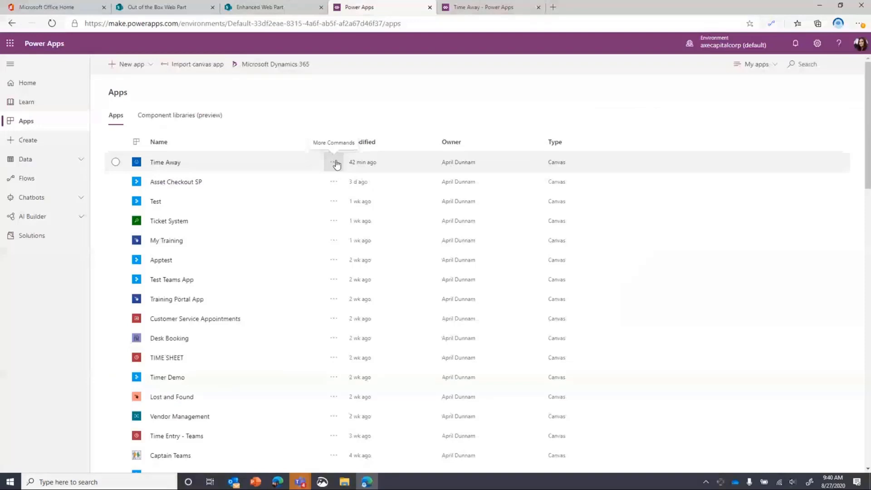
left_click(334, 162)
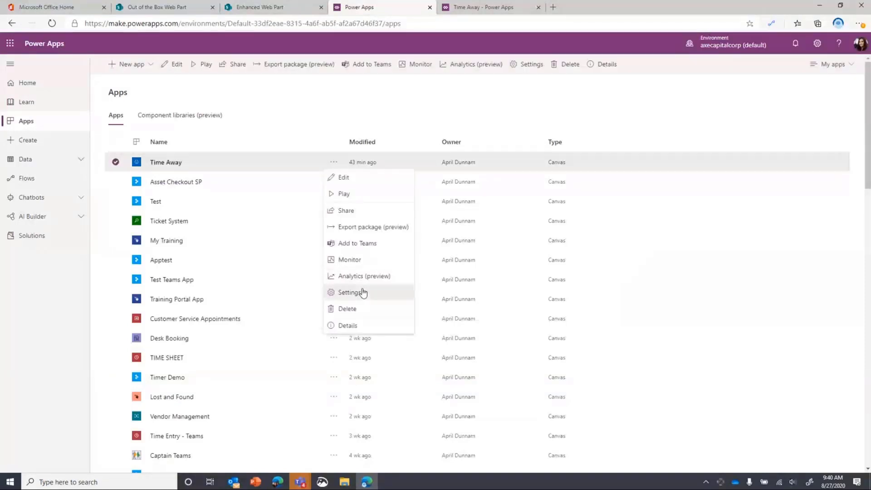
left_click(350, 292)
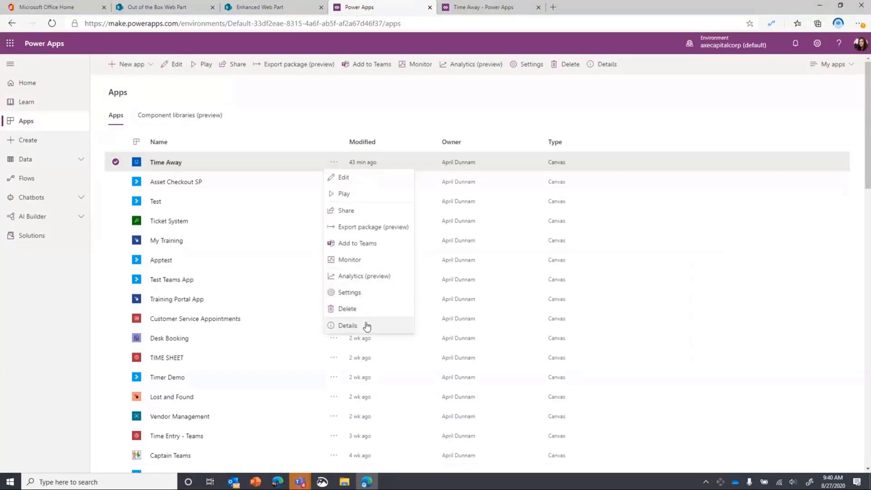
left_click(348, 325)
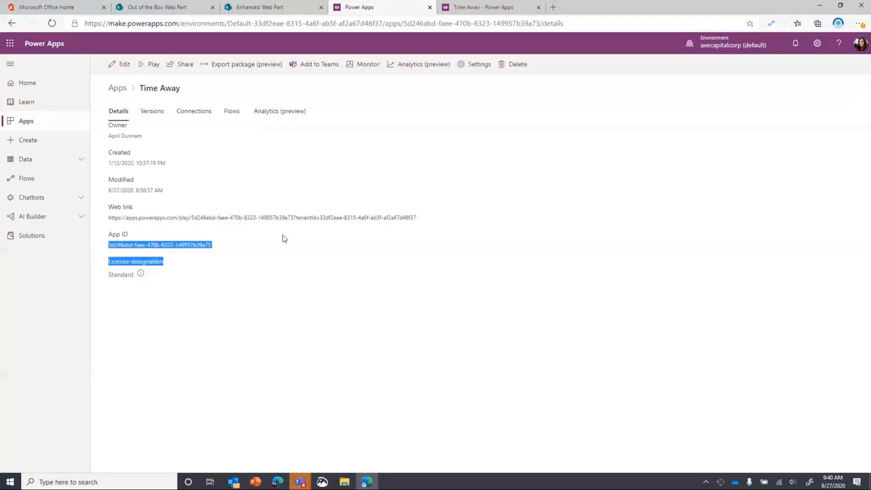
right_click(261, 217)
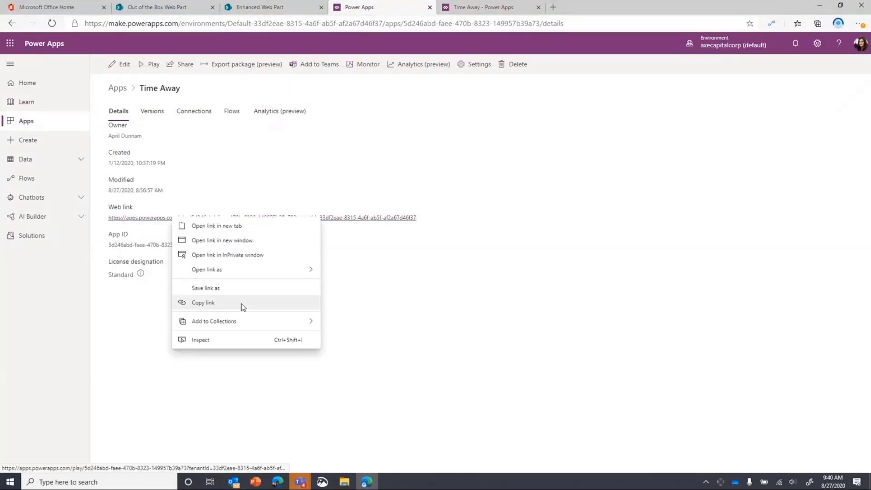
left_click(202, 302)
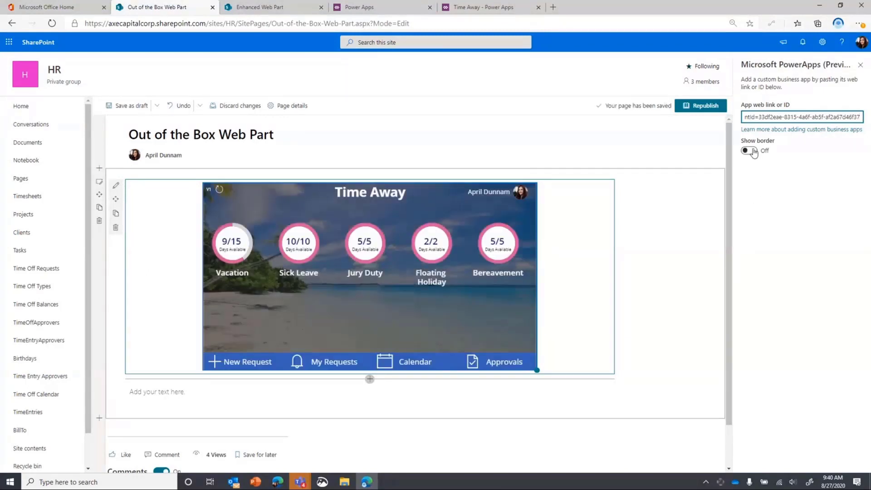
Turn Show border on for the embedded app and close the web part properties.
left_click(746, 151)
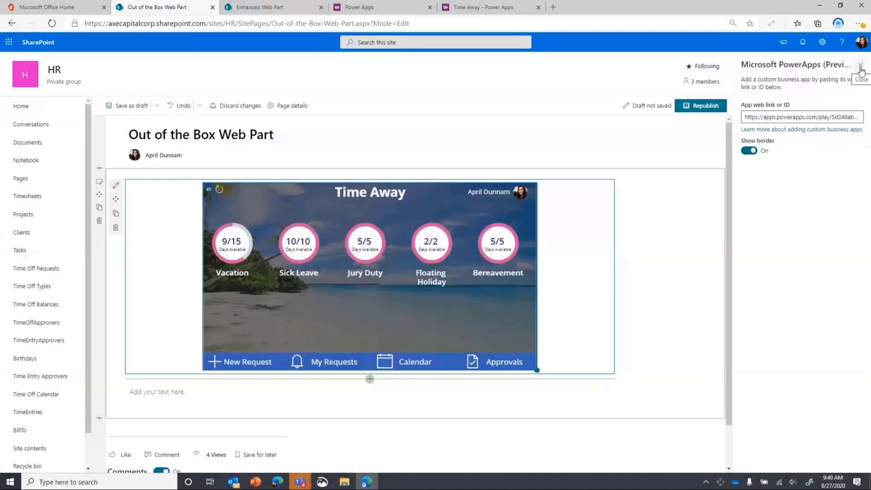
left_click(704, 106)
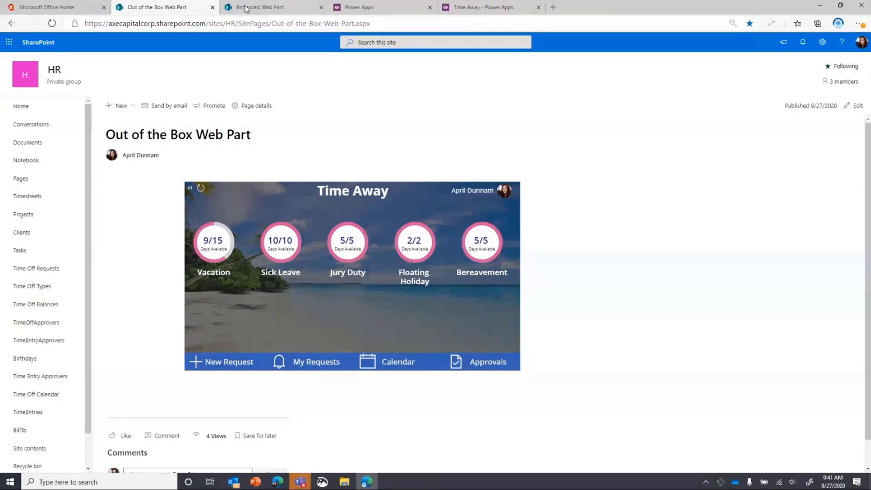
mouse_move(258, 7)
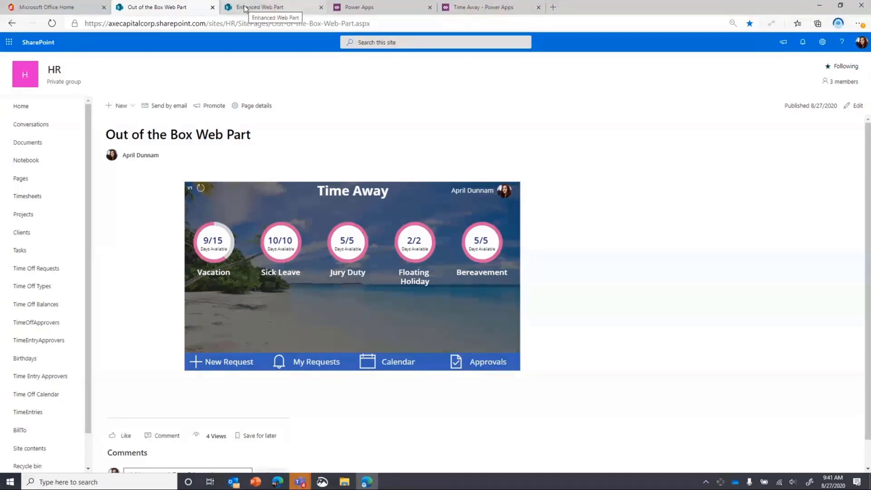
Add an Enhanced Microsoft Power Apps web part below Time Off Requests and show its Add an app settings.
left_click(272, 7)
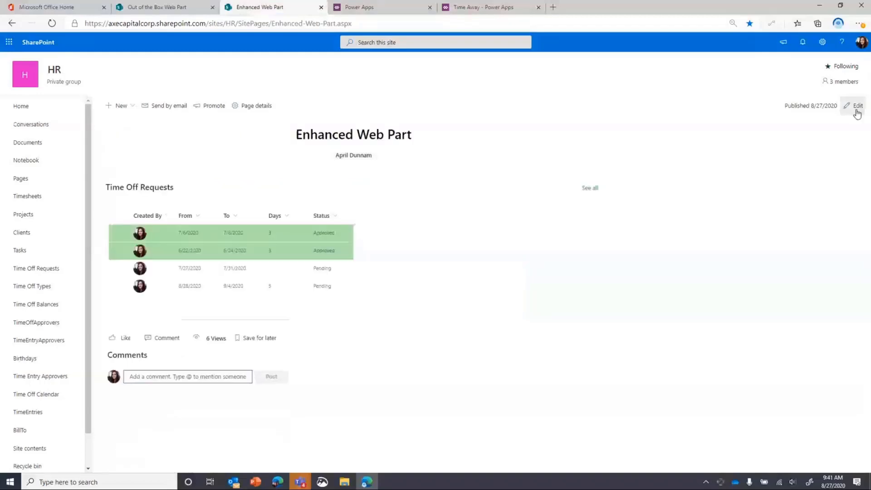
left_click(857, 106)
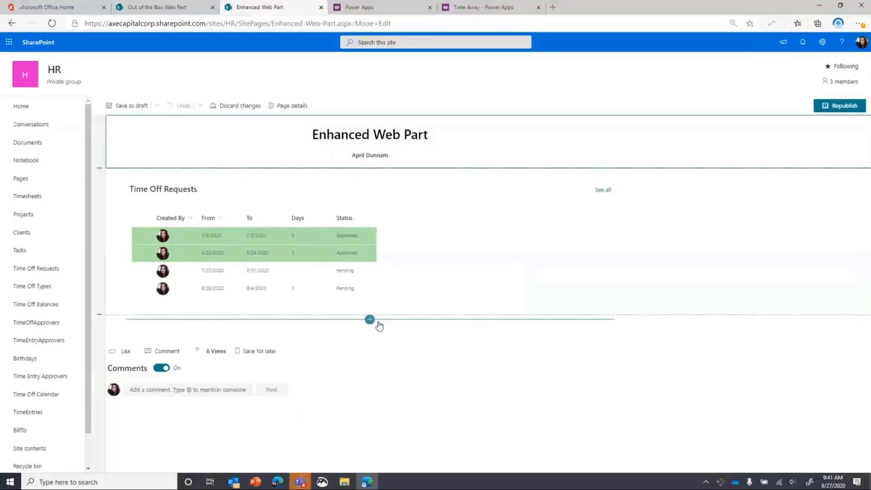
left_click(369, 319)
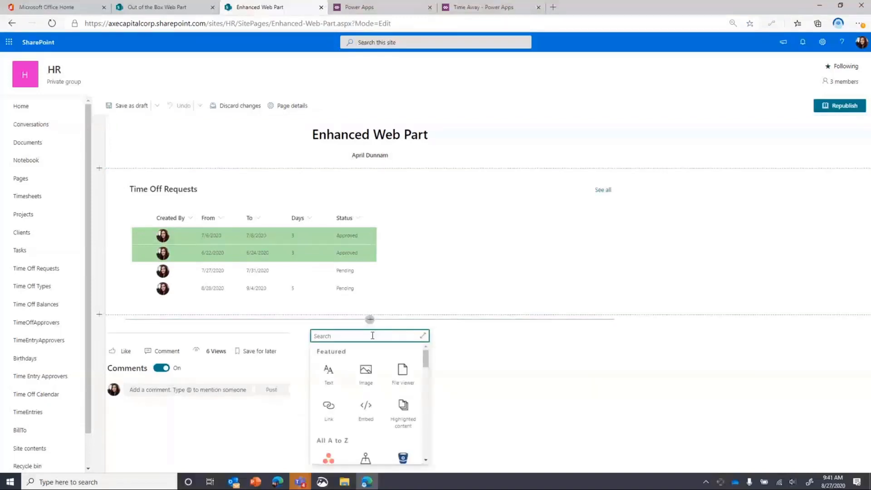
type("powerapps")
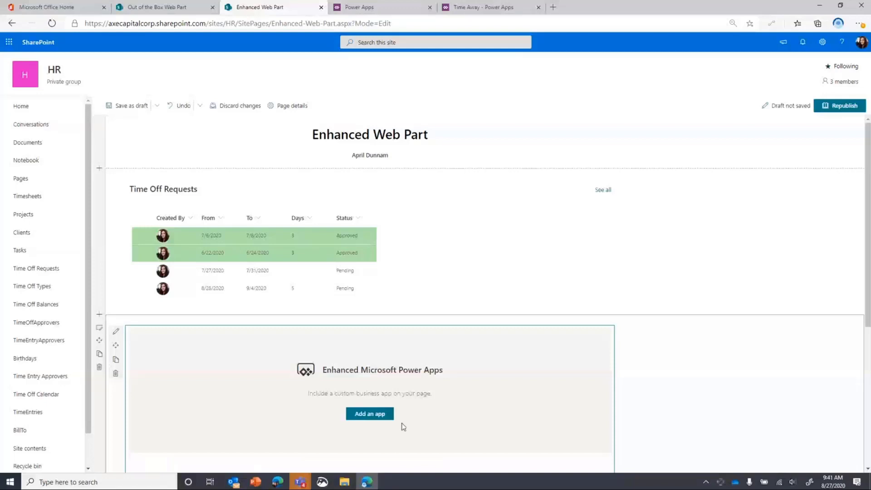
left_click(117, 331)
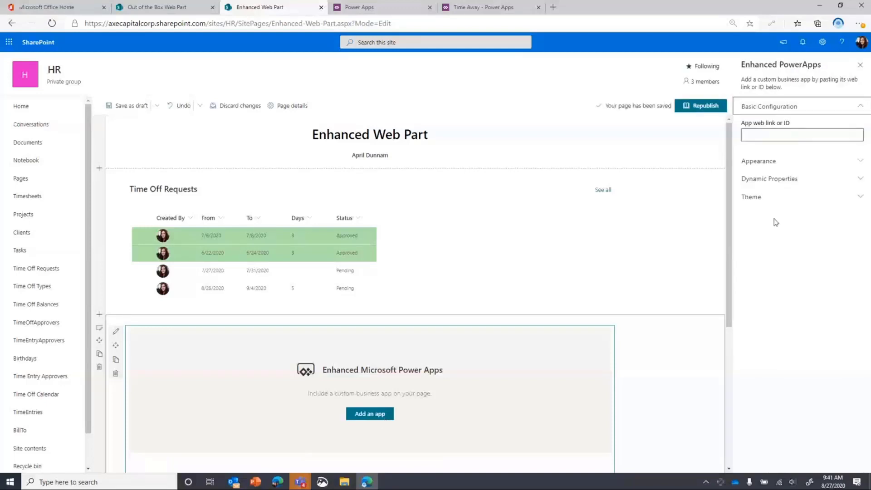
Enter the Time Away app ID 33df2eae-8315-4a6f-ab5f-af2a67d46f37 as the app link and republish the page.
left_click(801, 135)
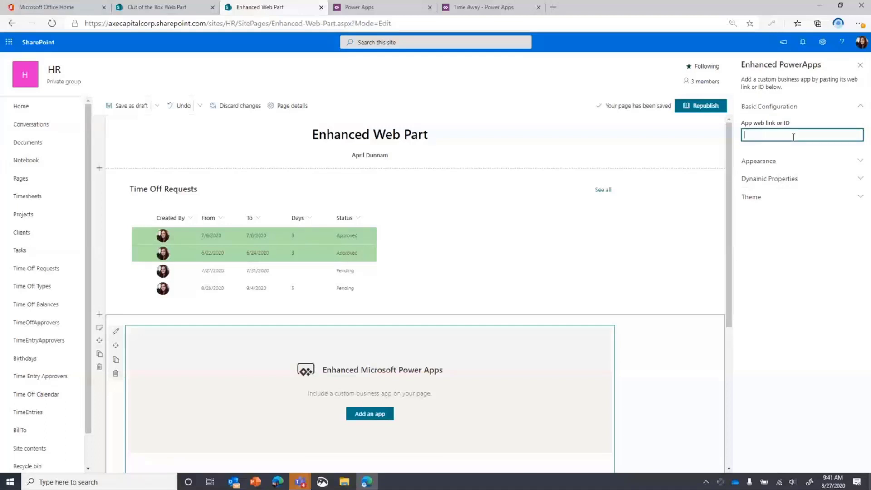
type("ntid=33df2eae-8315-4a6f-ab5f-af2a67d46f37")
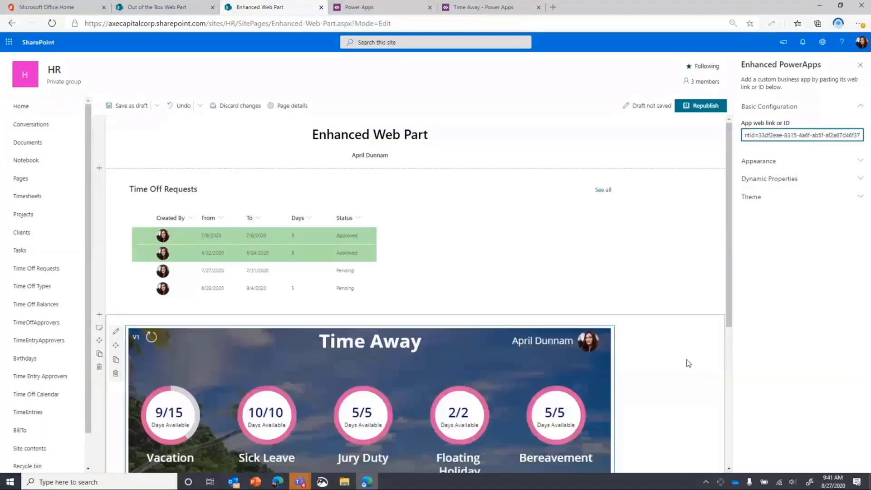
scroll("down", 3)
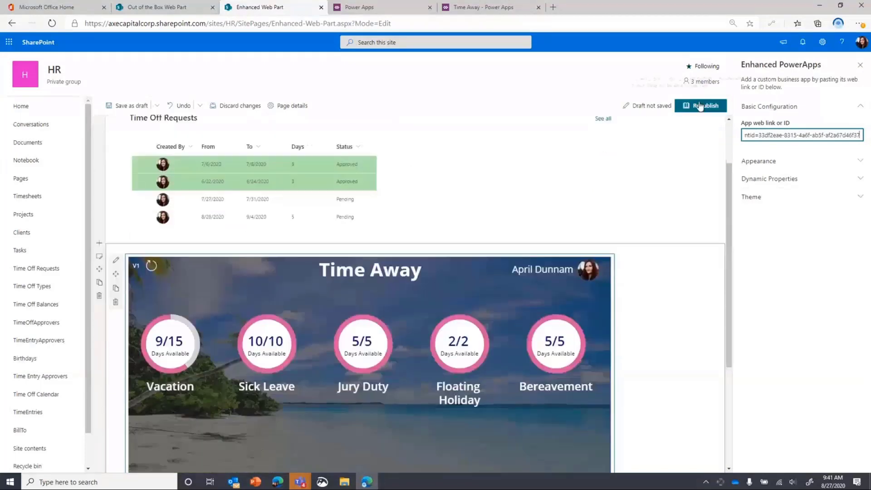
left_click(700, 106)
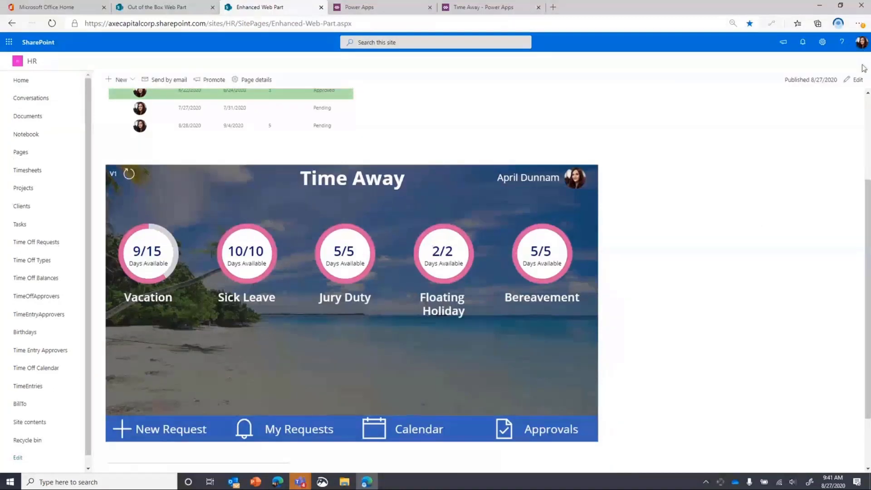
Reopen the page for editing and expand the web part's Appearance settings.
left_click(857, 79)
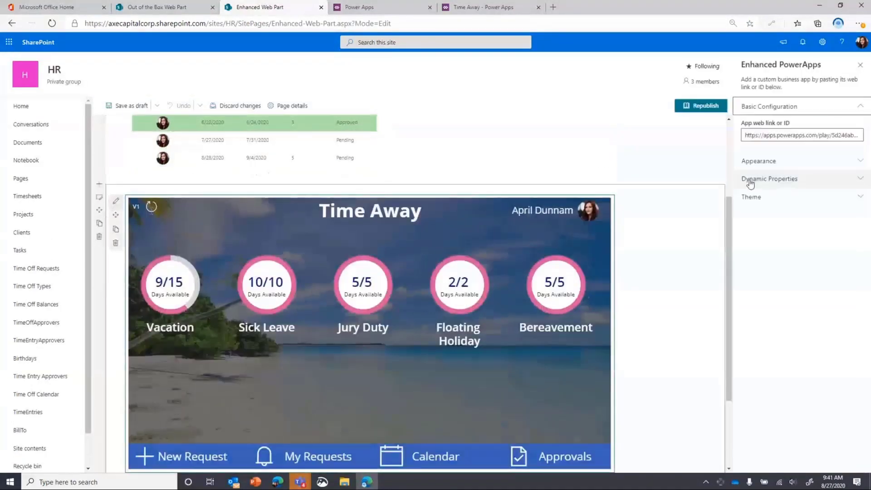
left_click(768, 161)
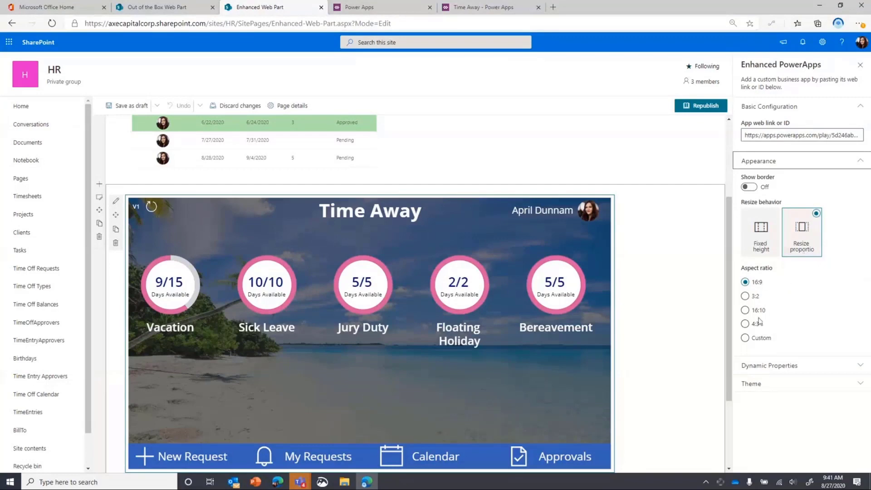
mouse_move(483, 7)
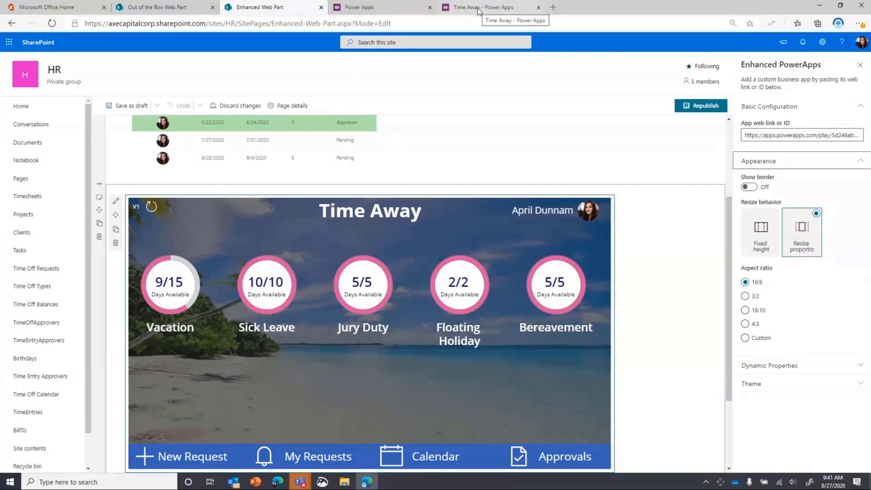
left_click(483, 7)
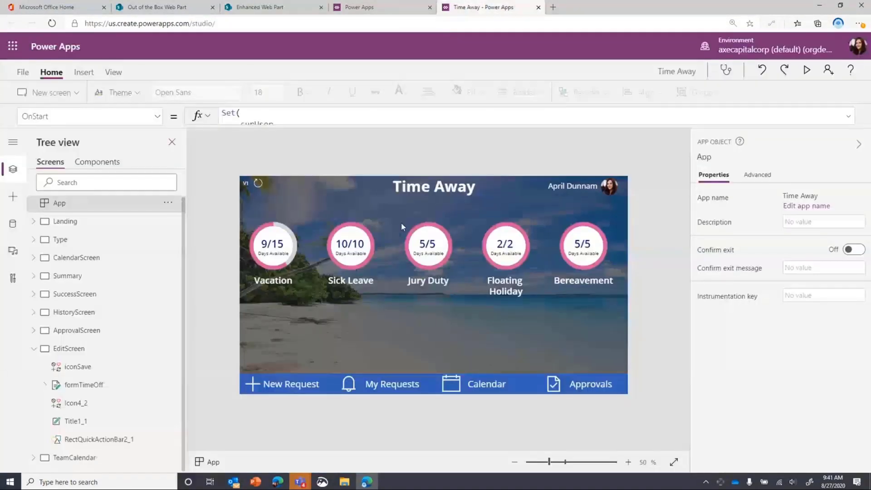
left_click(22, 72)
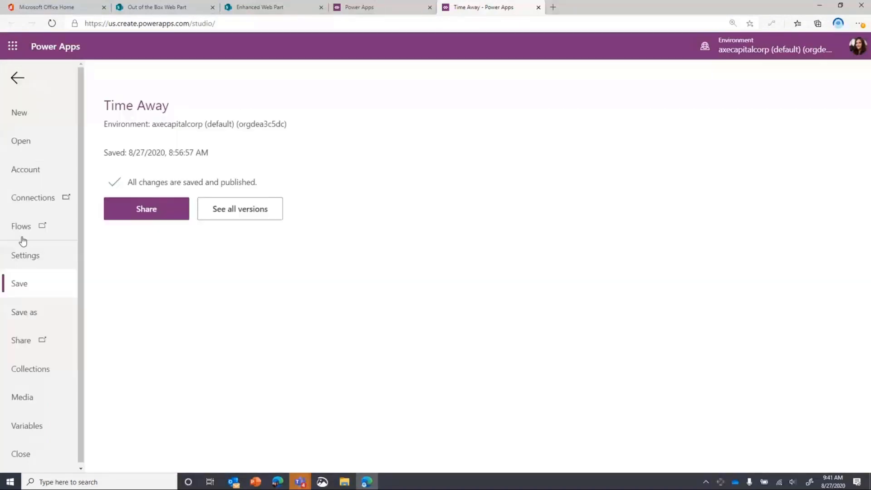
left_click(25, 255)
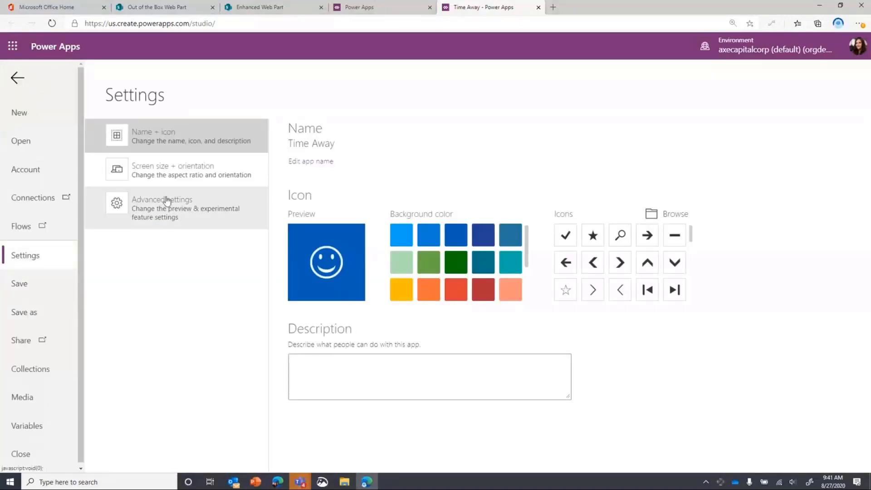
left_click(178, 170)
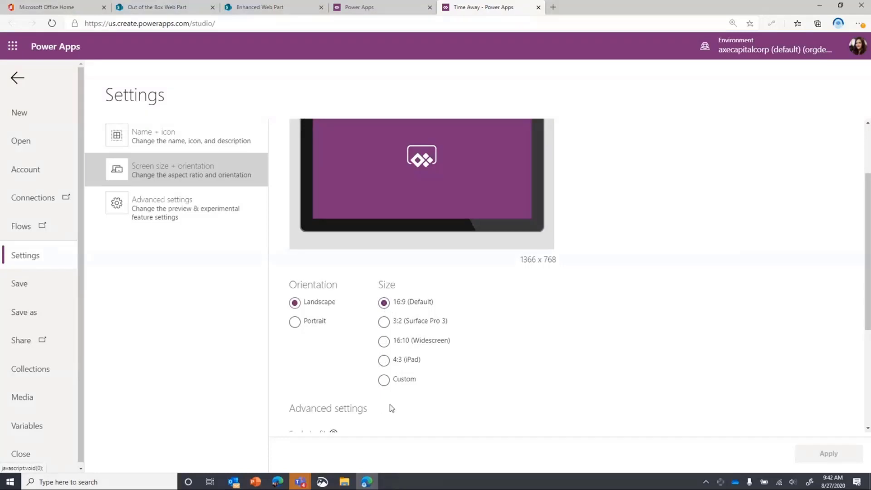
mouse_move(216, 21)
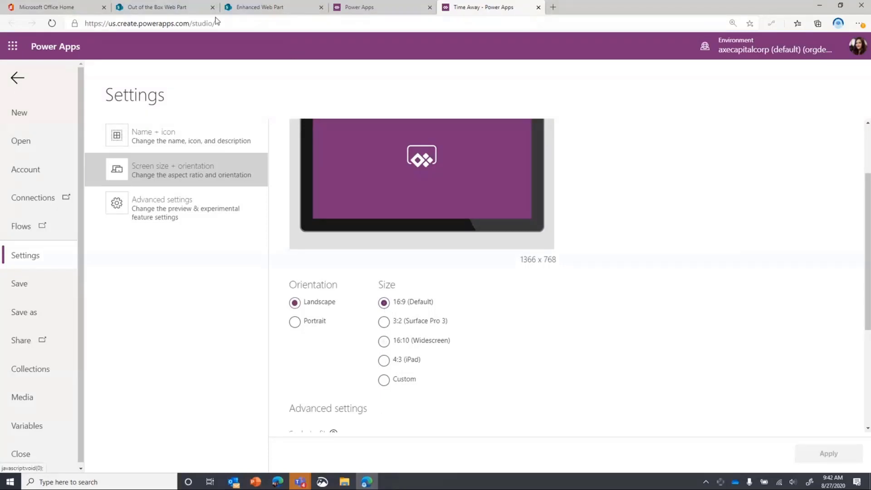
left_click(273, 7)
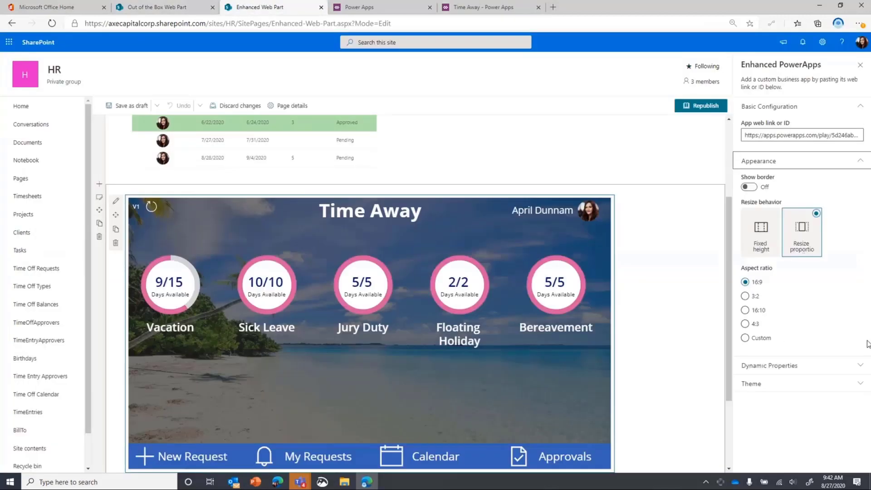
mouse_move(752, 292)
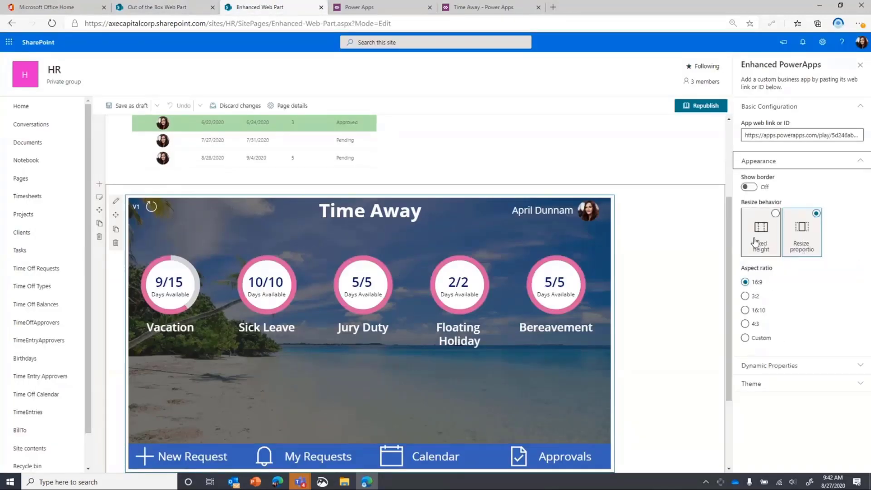
Try a fixed height, then restore proportional resizing and save the draft.
left_click(761, 226)
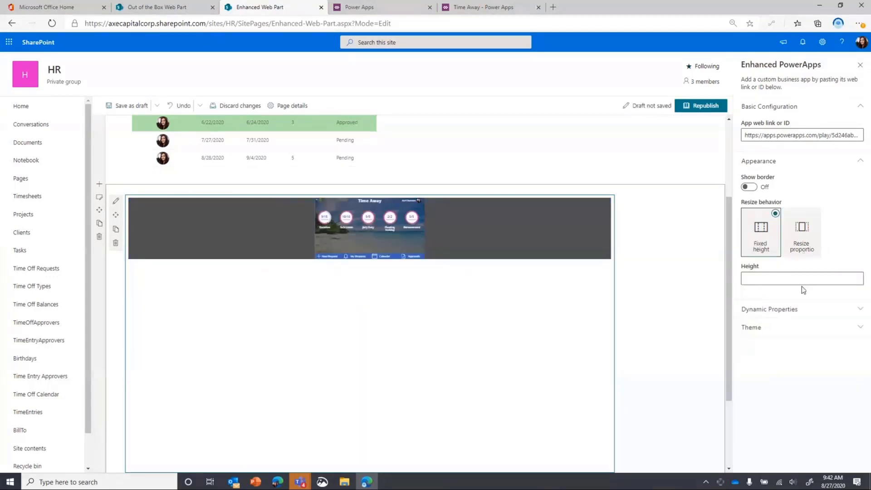
type("500")
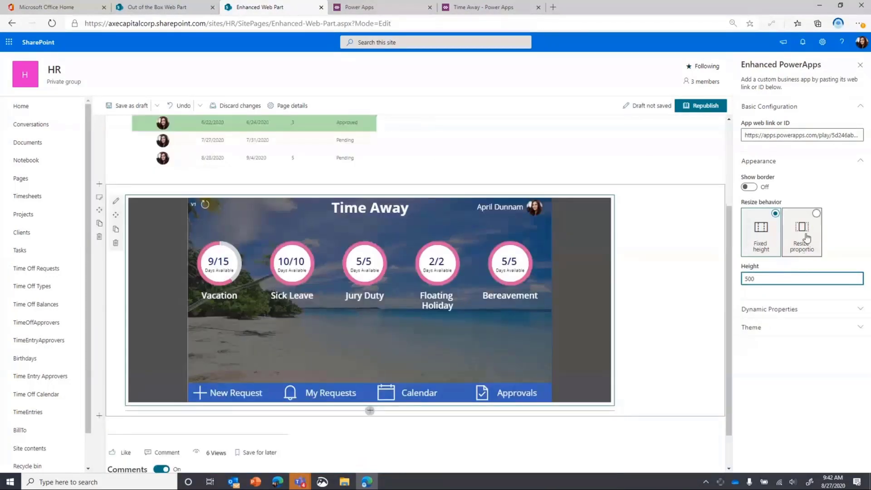
left_click(802, 232)
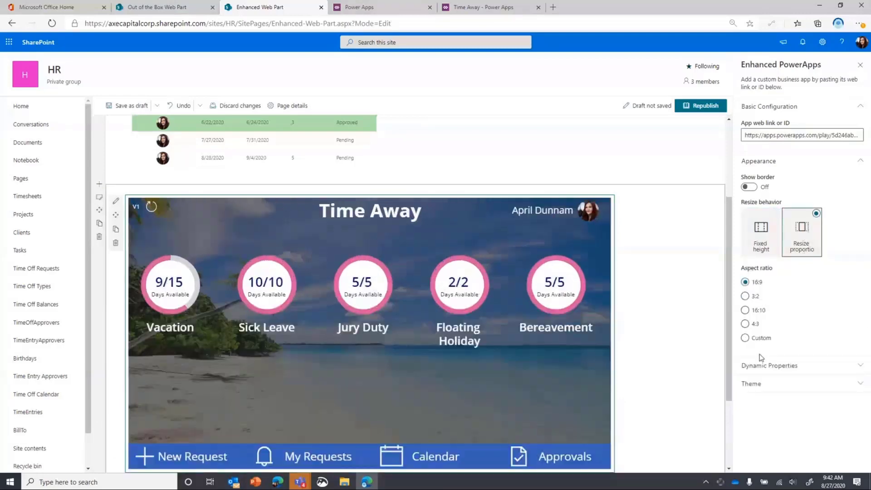
left_click(130, 105)
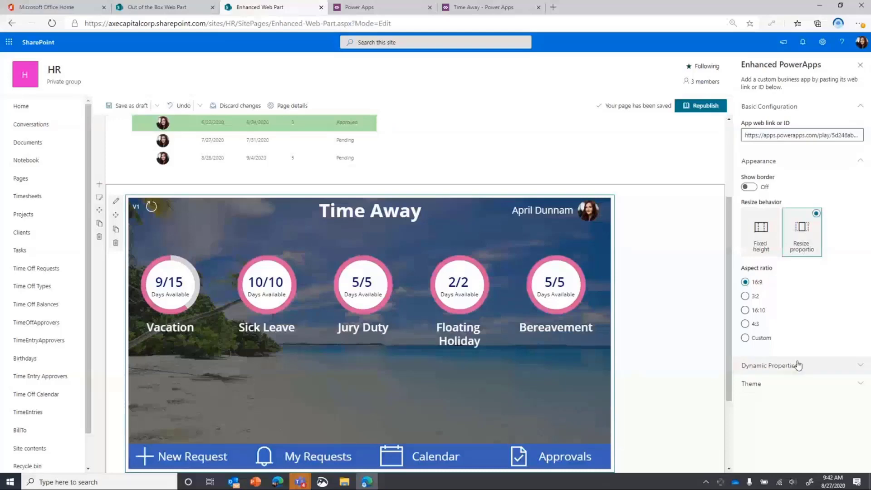
left_click(771, 365)
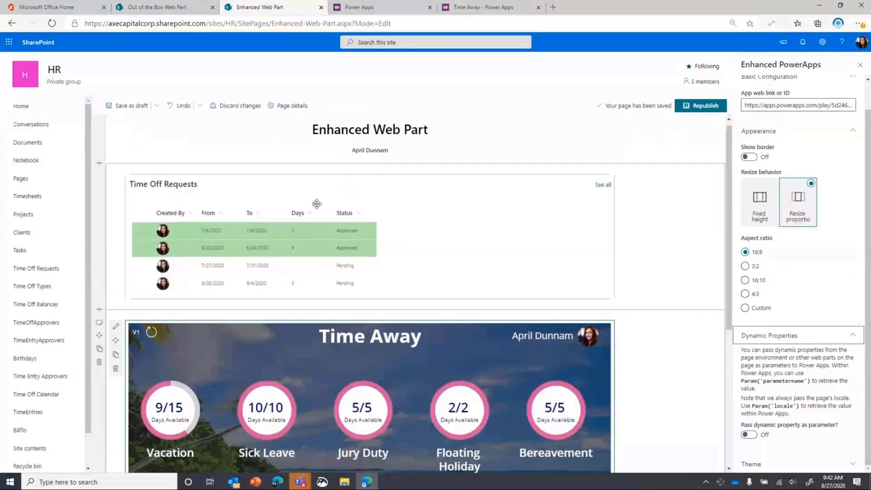
mouse_move(235, 237)
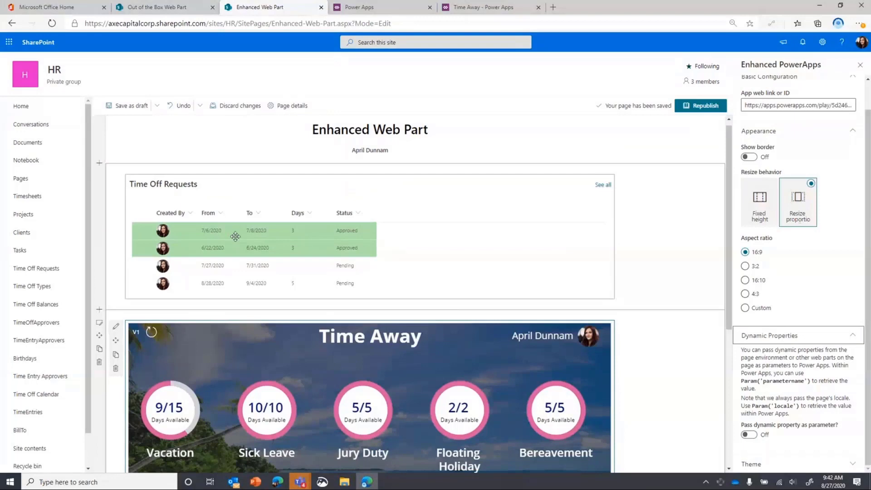
mouse_move(238, 236)
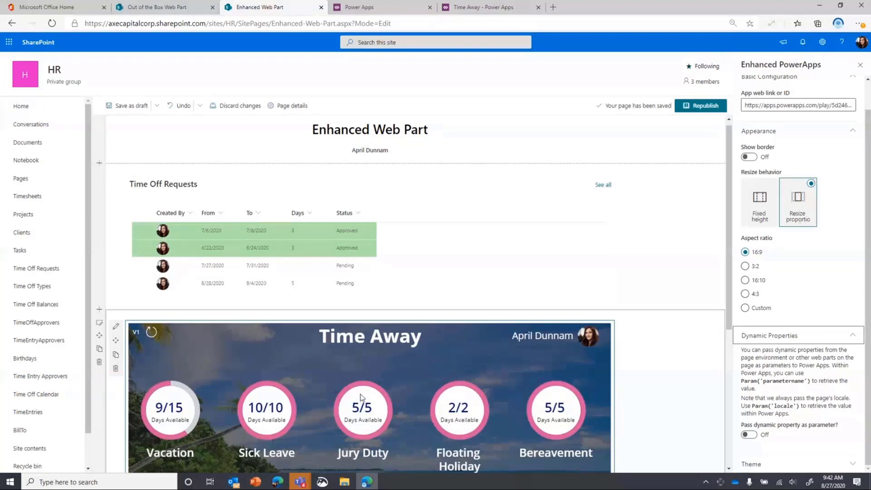
mouse_move(277, 400)
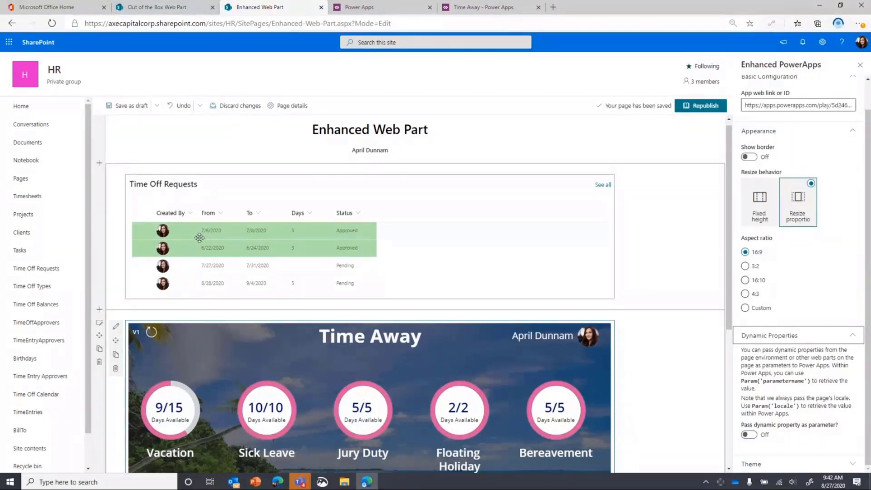
mouse_move(215, 240)
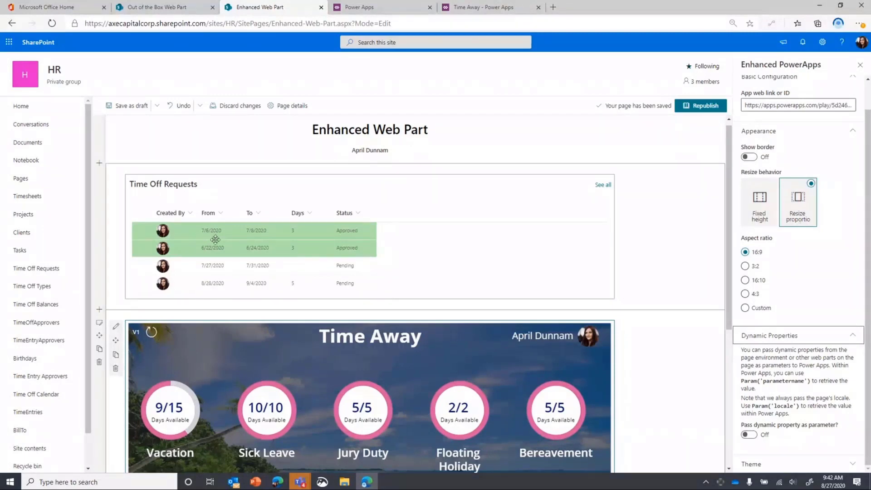
scroll("down", 3)
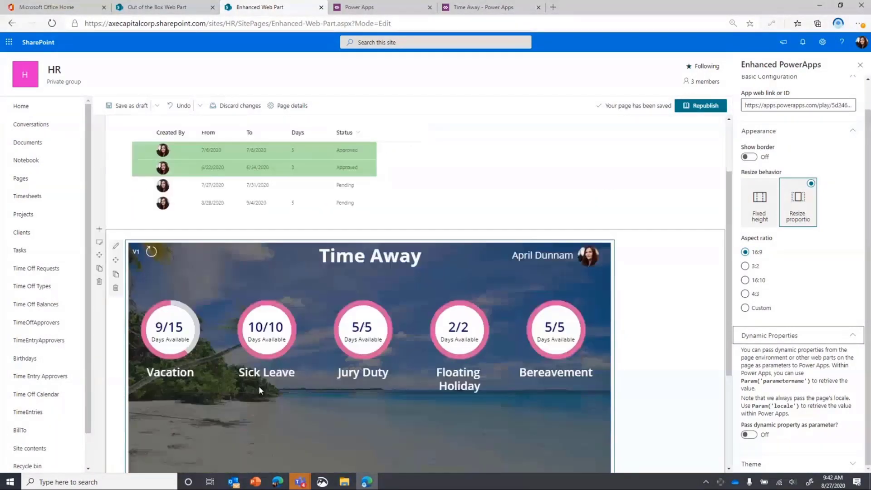
scroll("down", 3)
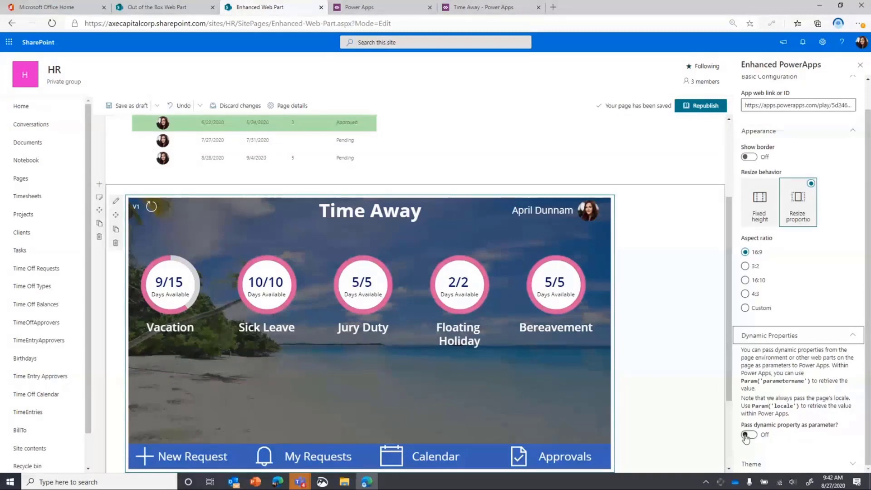
Pass the Time Off Requests list's ID column to the app as a dynamic parameter named ID.
left_click(749, 435)
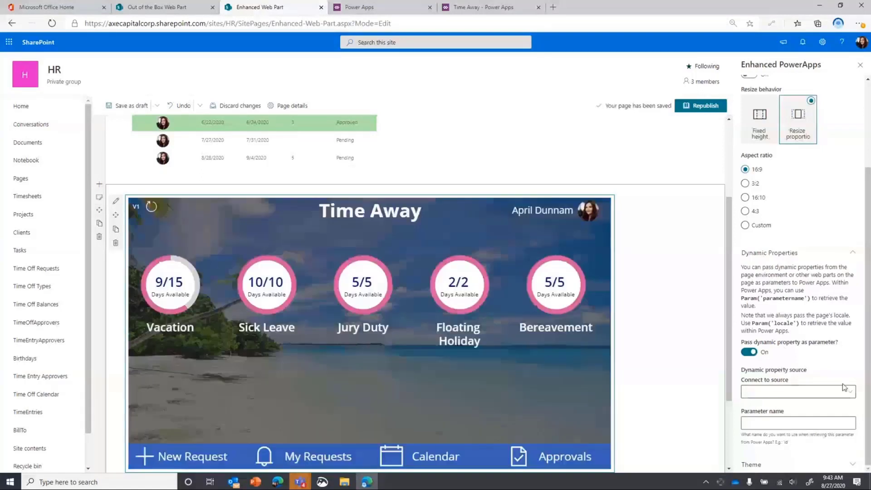
left_click(797, 391)
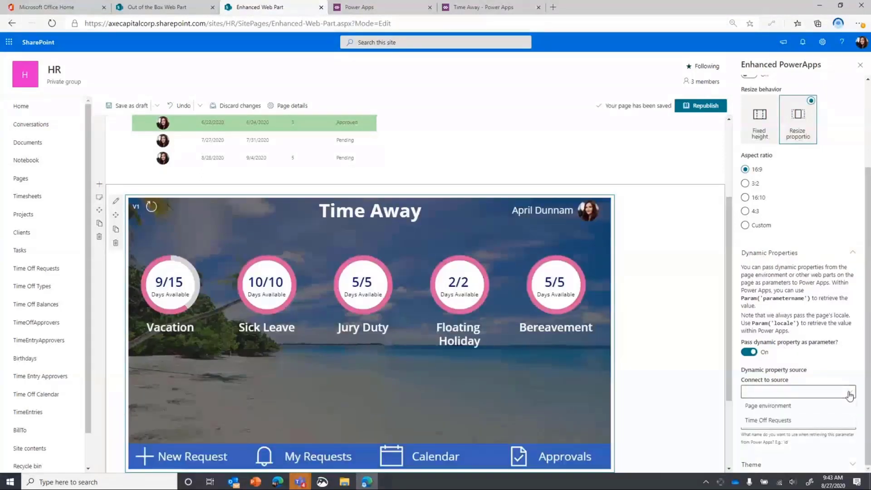
mouse_move(768, 419)
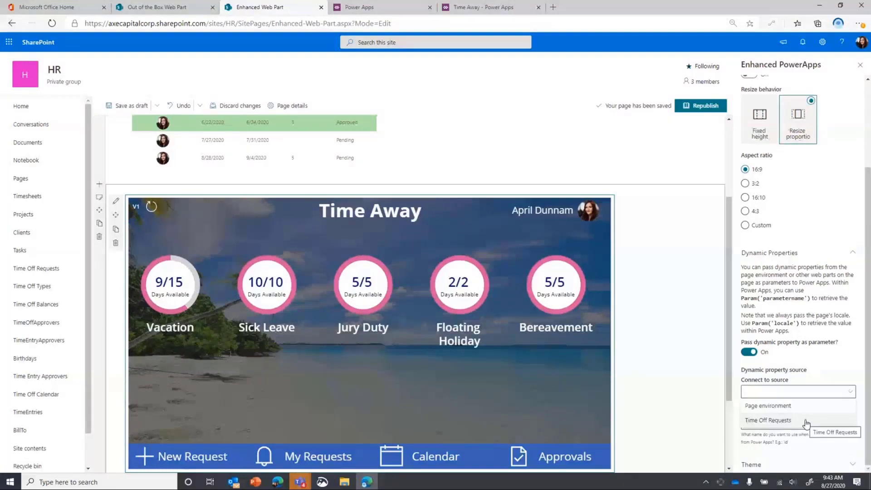
left_click(768, 420)
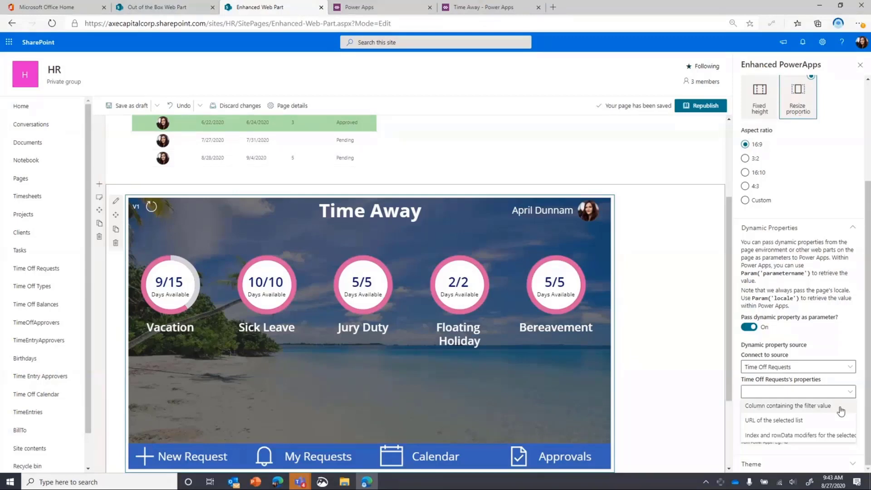
mouse_move(787, 405)
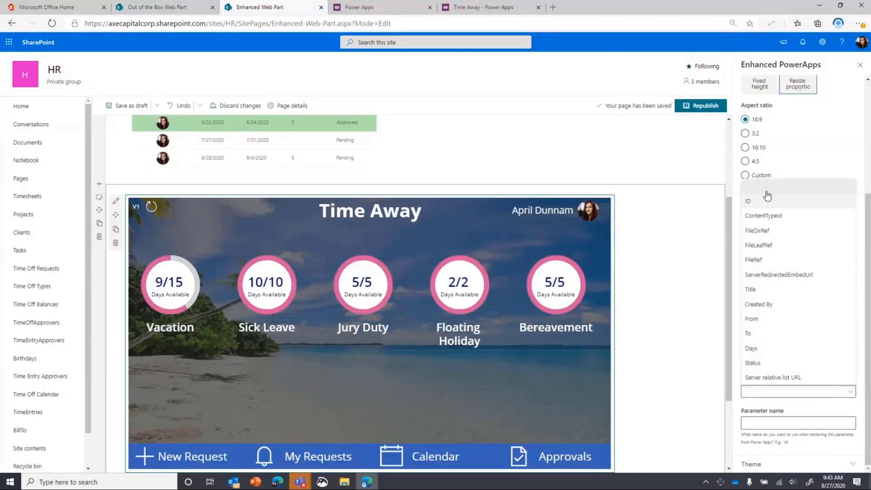
left_click(748, 201)
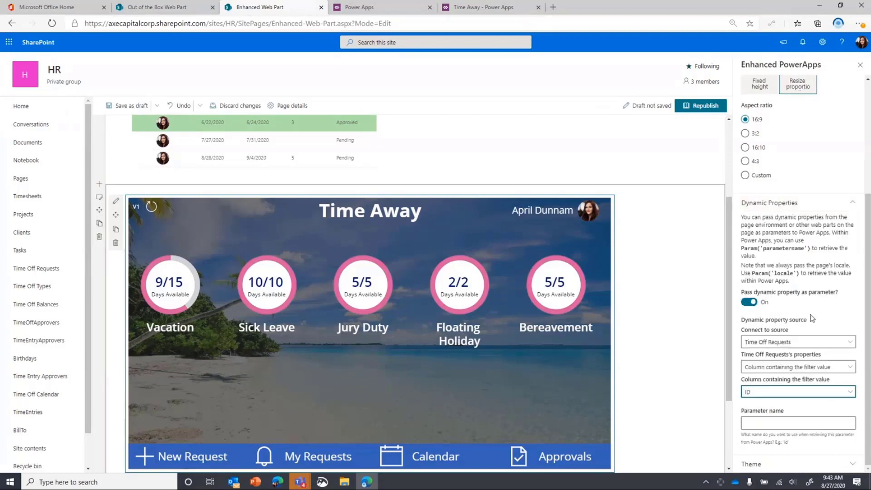
left_click(797, 423)
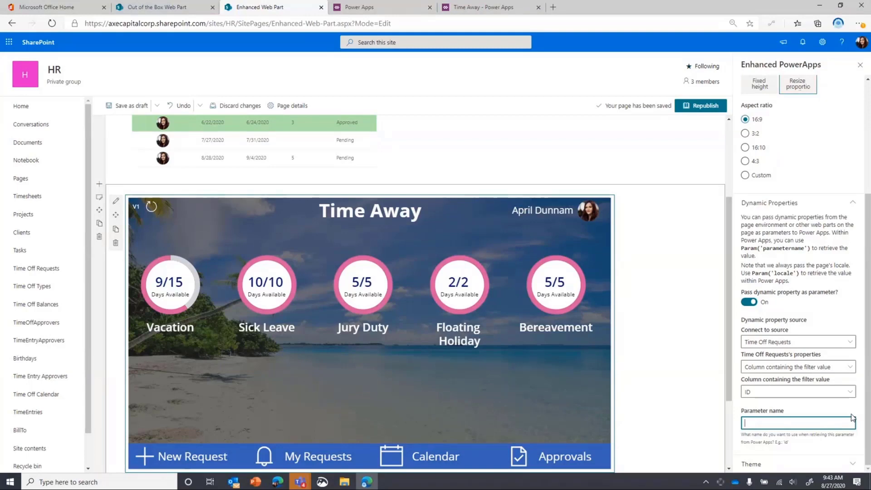
type("ID")
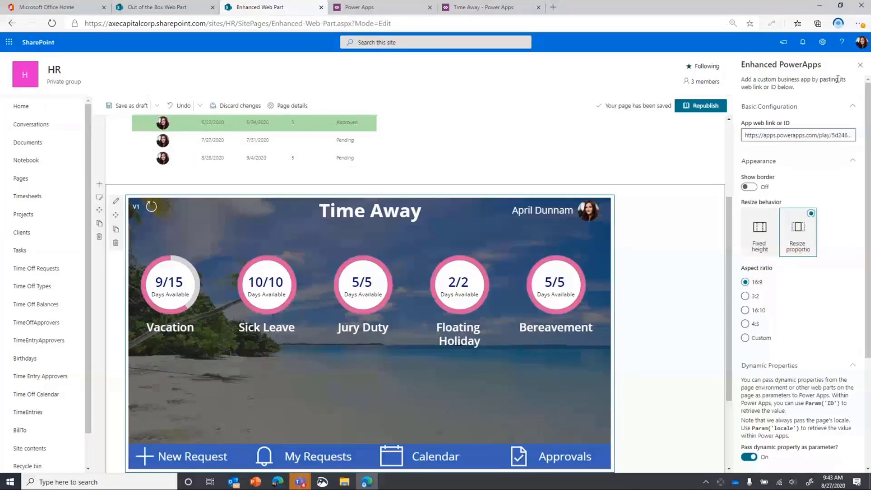
Republish the page and select the 6/22/2020 request to load it in the embedded app.
left_click(701, 105)
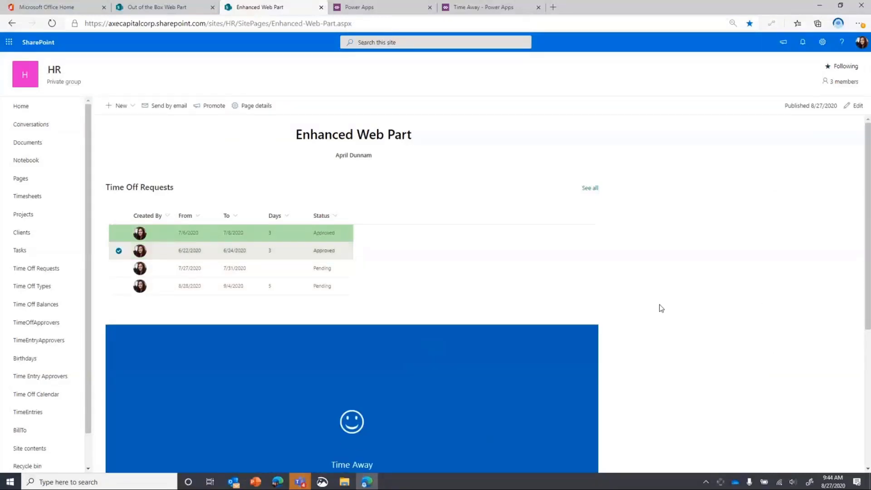
left_click(119, 250)
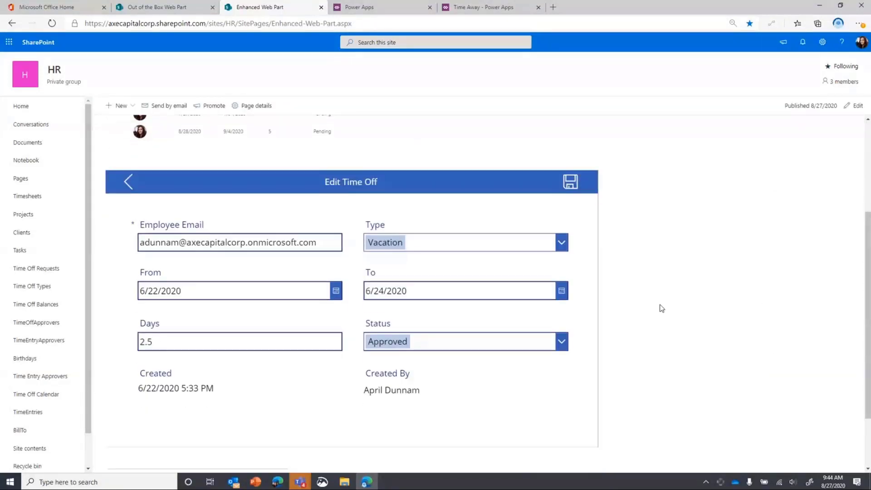
scroll("down", 3)
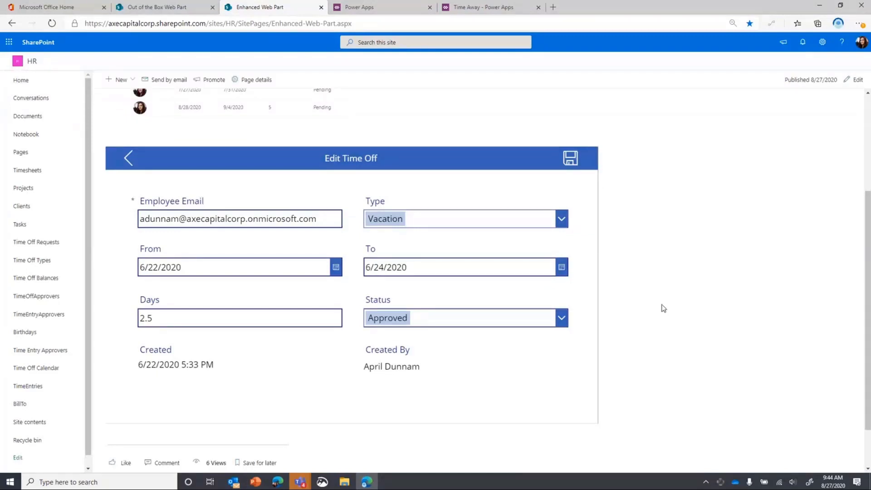
mouse_move(217, 359)
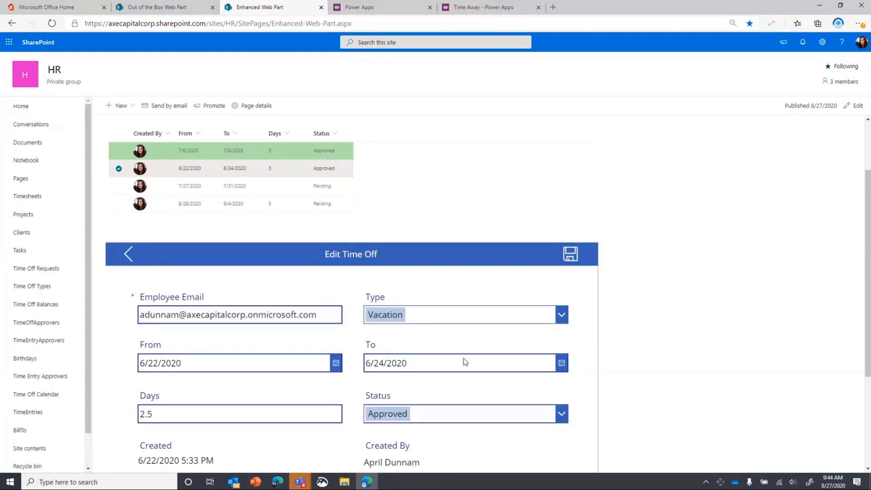
mouse_move(507, 16)
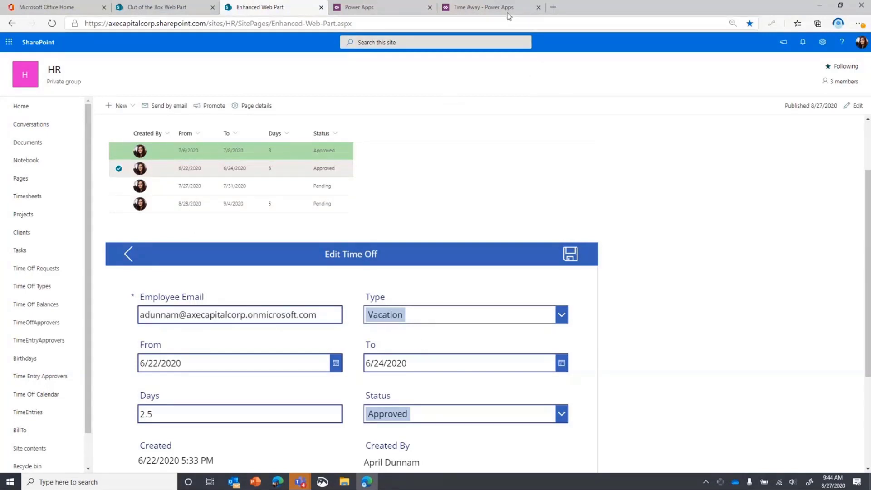
Review the Time Away app's start-up formula that checks the passed ID and looks up selectedItem.
left_click(489, 8)
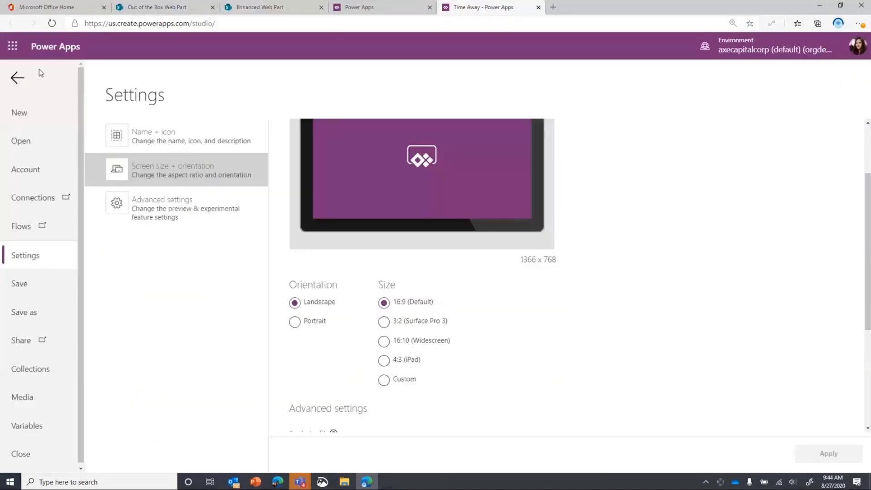
left_click(18, 77)
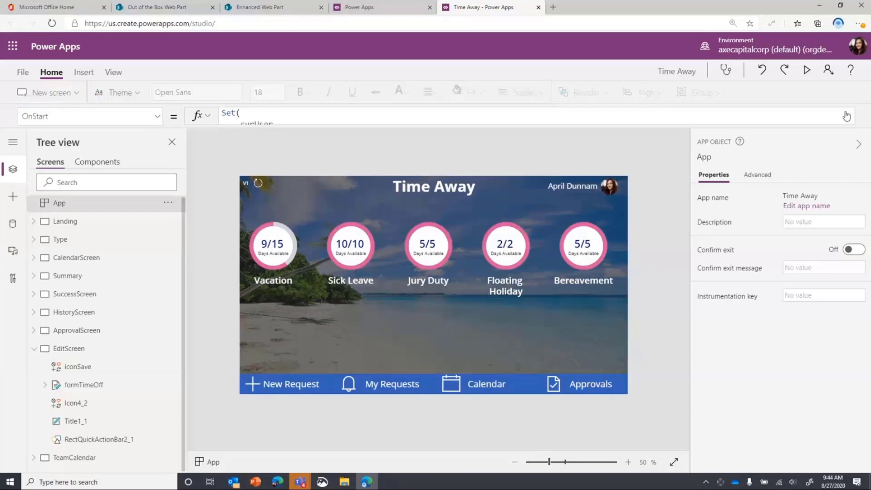
left_click(847, 115)
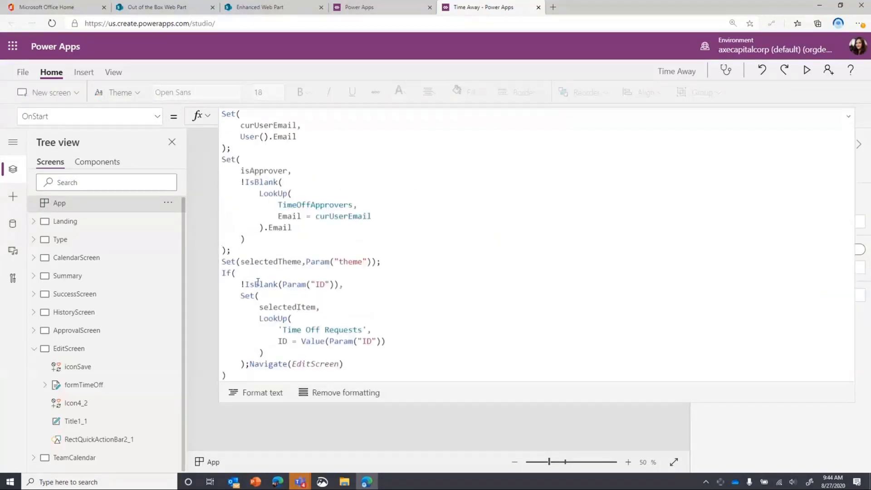
left_click(344, 284)
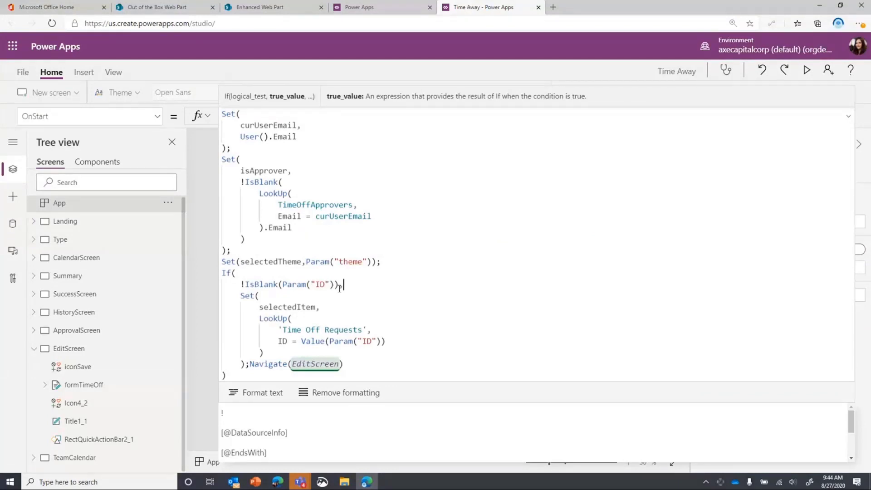
left_click(321, 307)
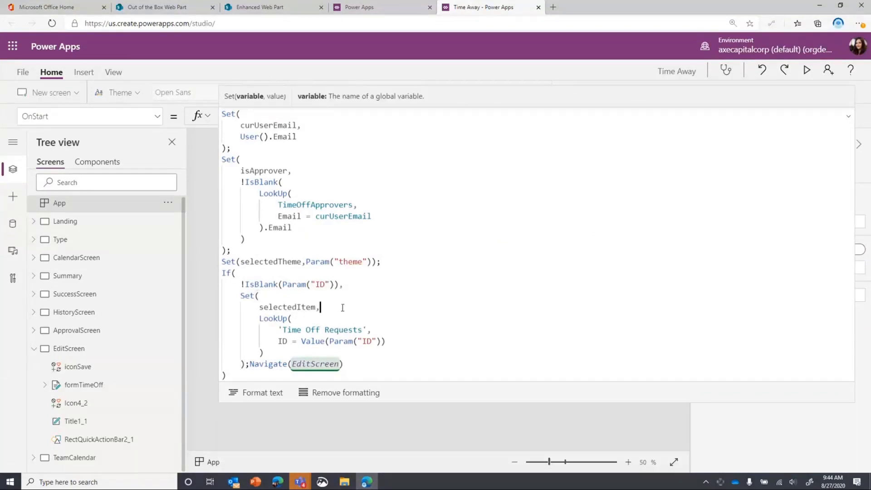
left_click(319, 308)
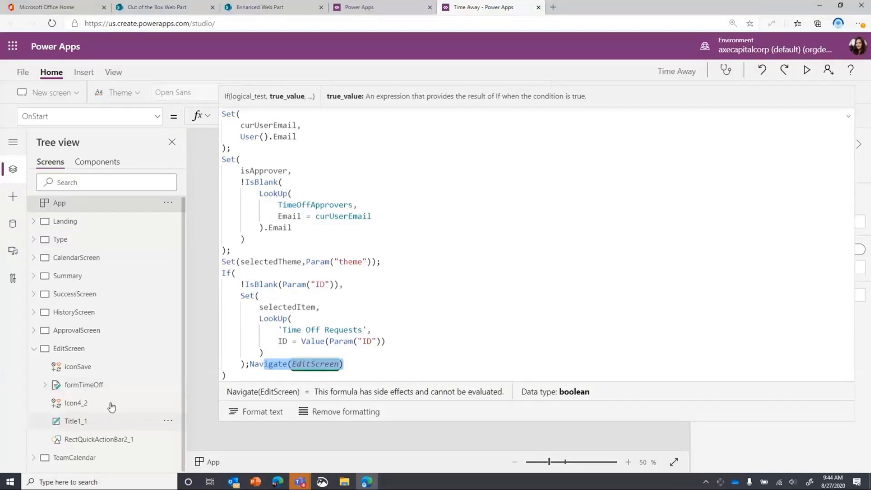
Point out the navigation to the edit screen, then return to the SharePoint page.
left_click(69, 348)
type("selectedItem")
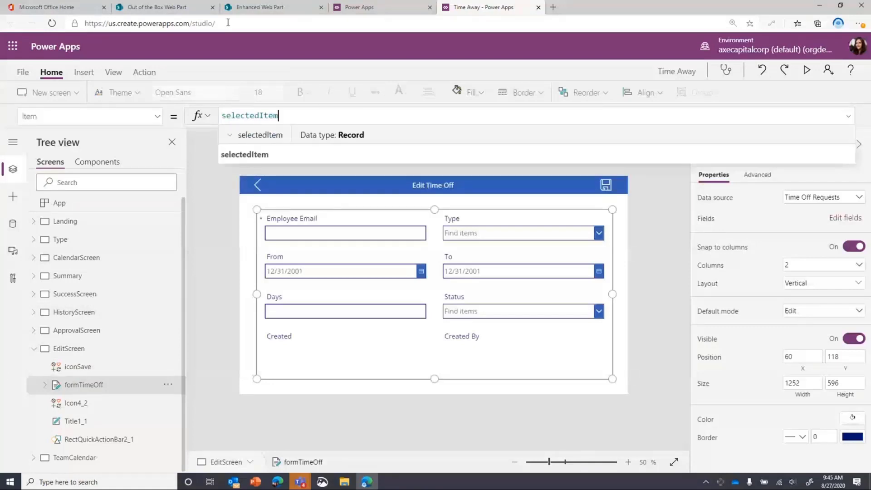
left_click(272, 7)
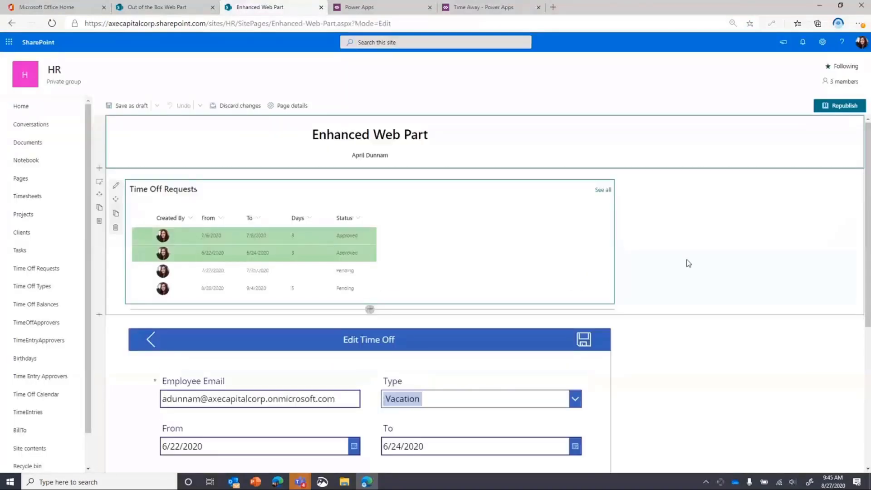
Expand the web part's Theme settings and tick a button background color among the theme variants.
scroll("down", 3)
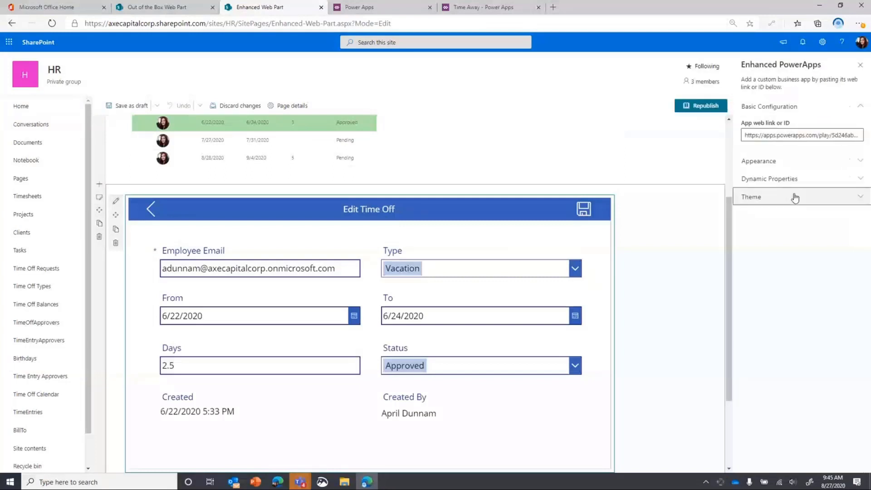
left_click(751, 196)
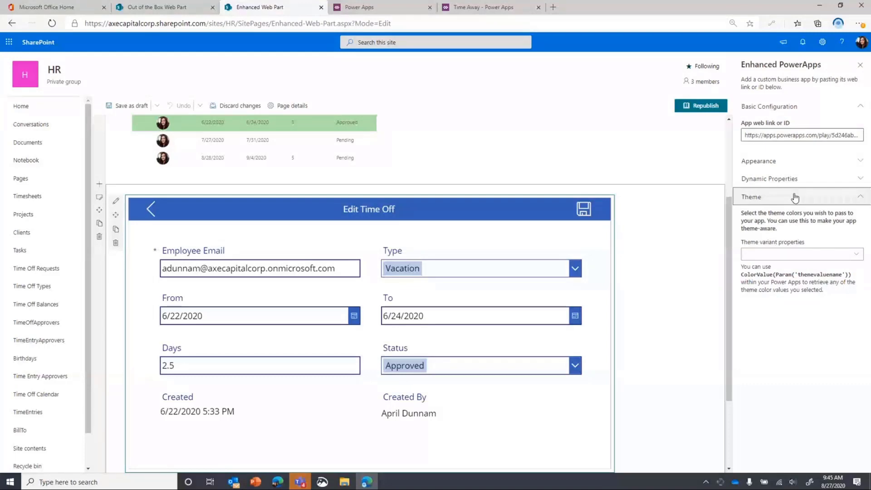
mouse_move(805, 259)
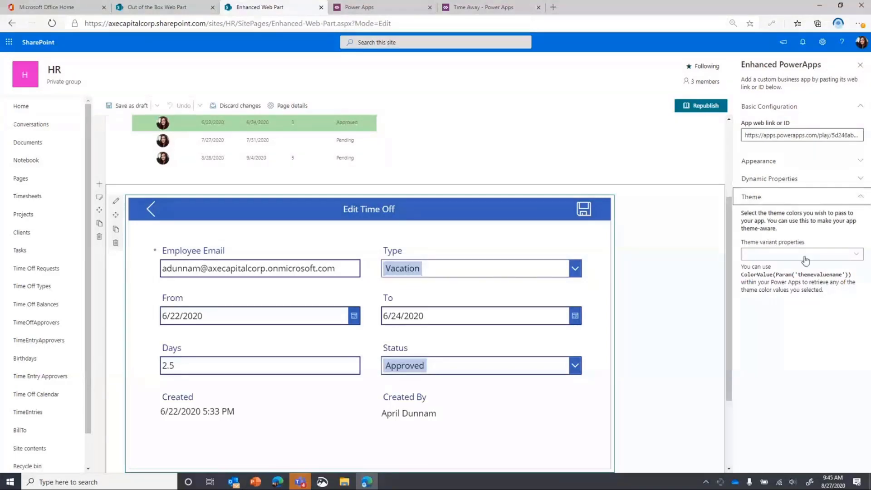
left_click(802, 254)
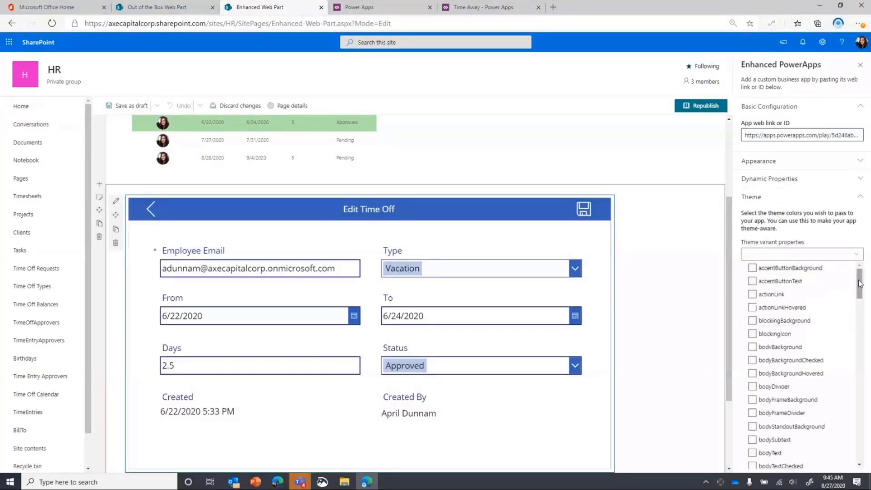
scroll("down", 3)
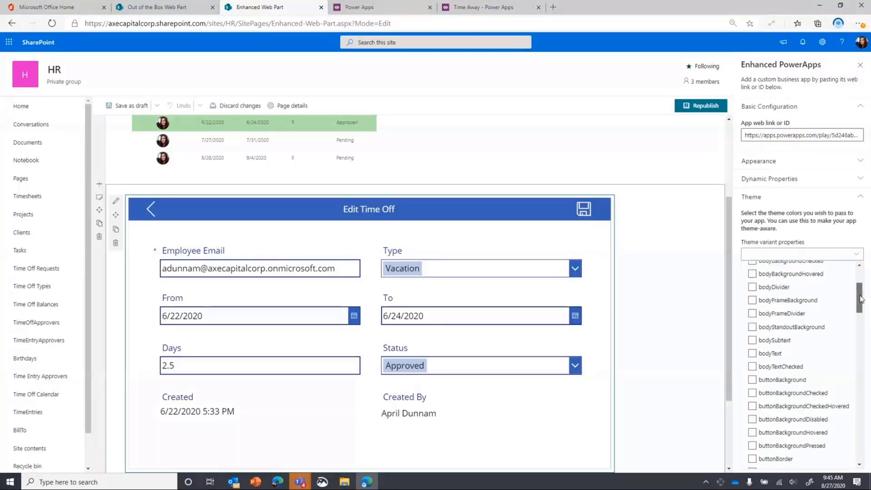
scroll("down", 3)
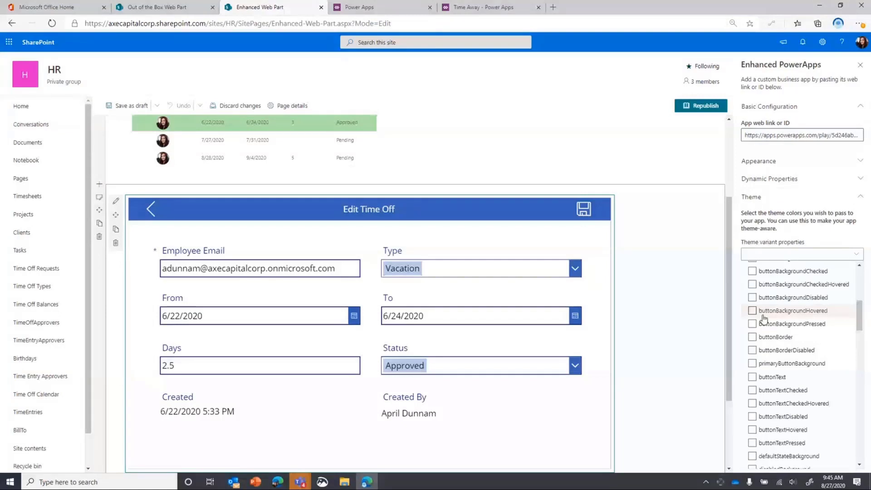
left_click(752, 310)
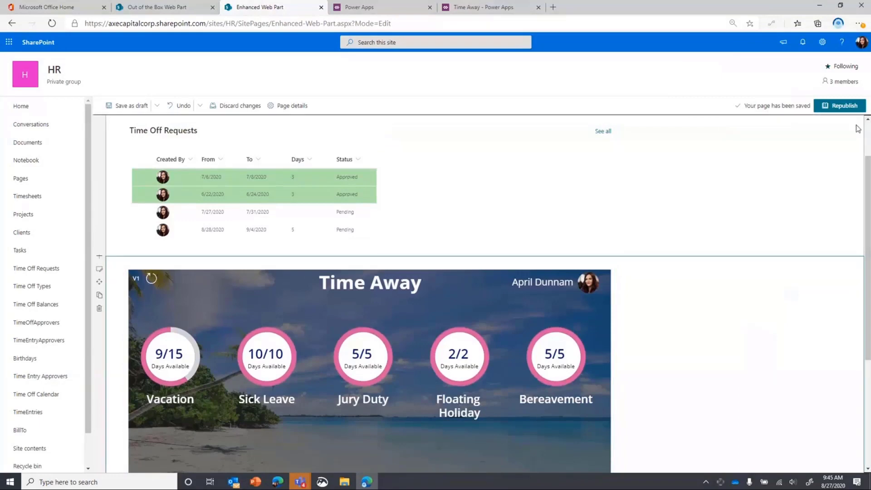
Republish the updated SharePoint page.
left_click(840, 106)
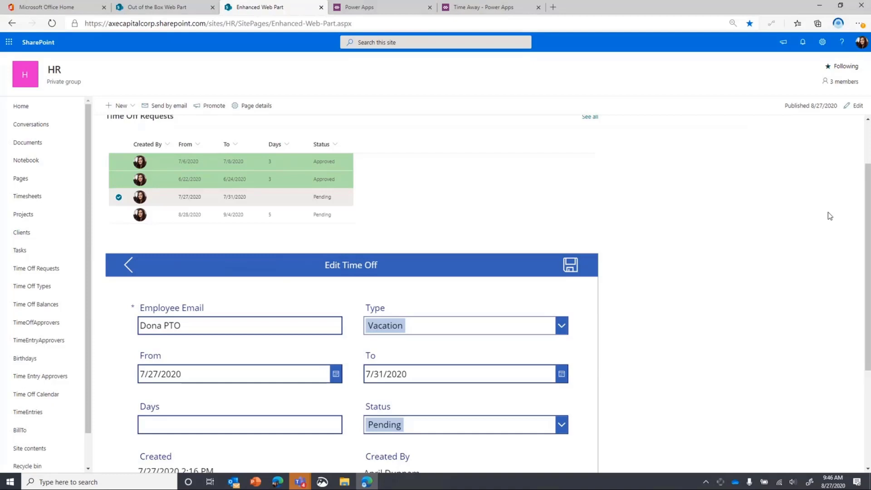
mouse_move(817, 346)
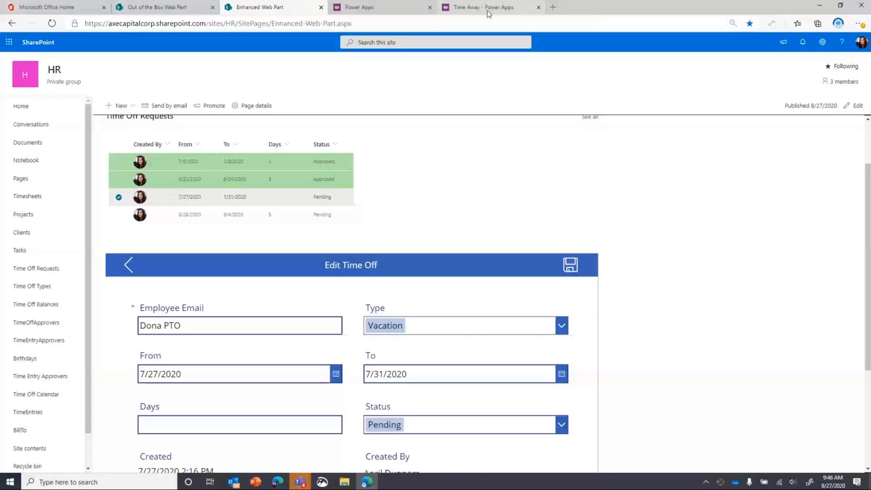
Inspect RectQuickActionBar2_1's Fill formula using selectedTheme and the App OnStart that loads it.
left_click(483, 8)
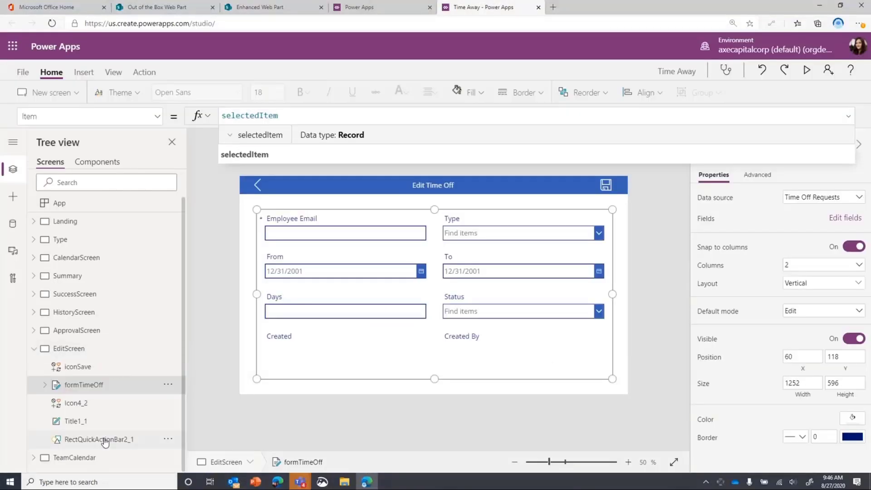
left_click(99, 439)
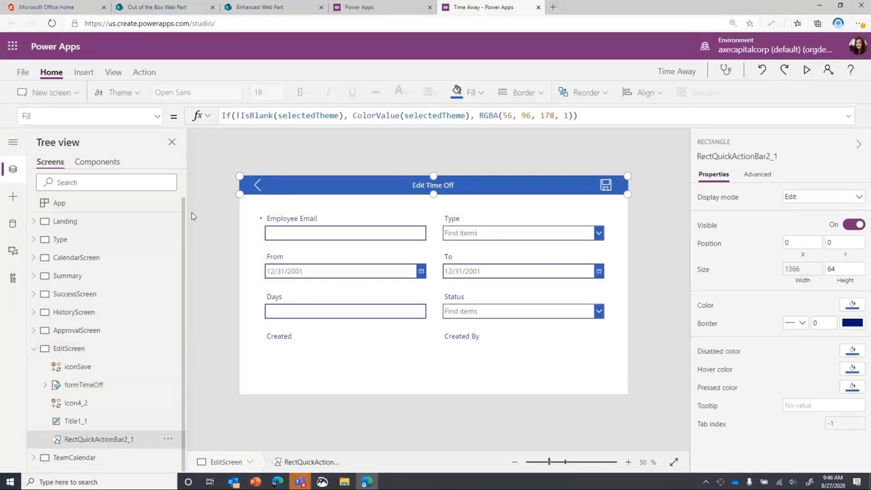
left_click(59, 203)
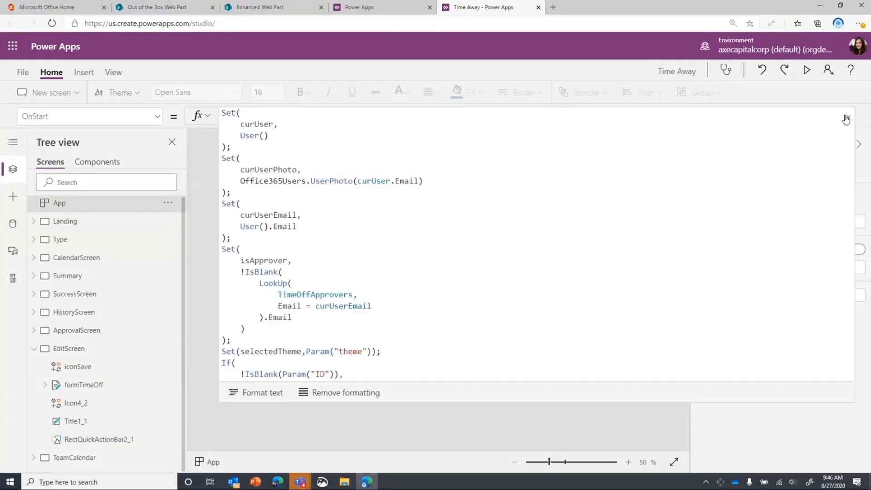
scroll("down", 3)
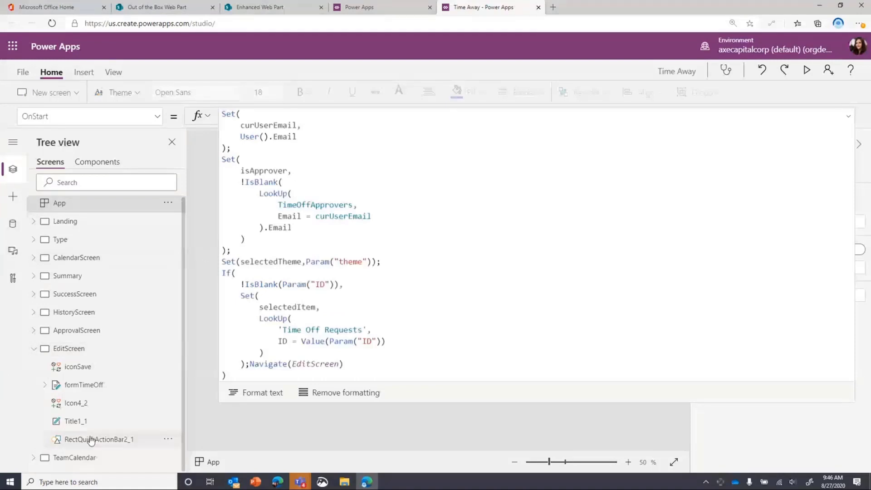
left_click(99, 438)
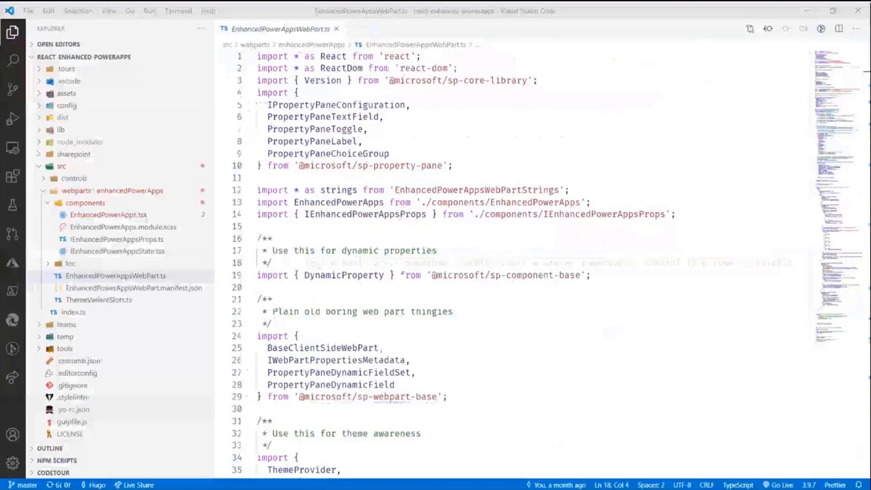
Show EnhancedPowerAppsWebPart.ts from its imports down to the dynamicProp property in IEnhancedPowerAppsWebPartProps.
left_click(116, 275)
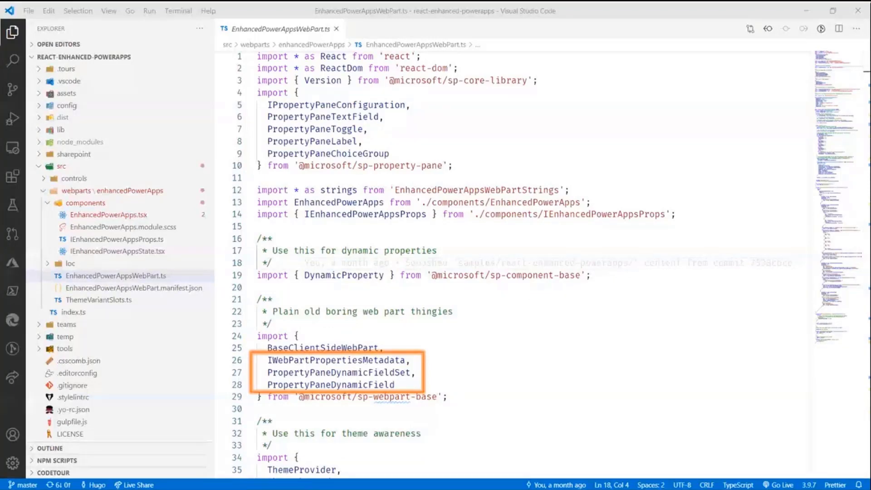
scroll("down", 3)
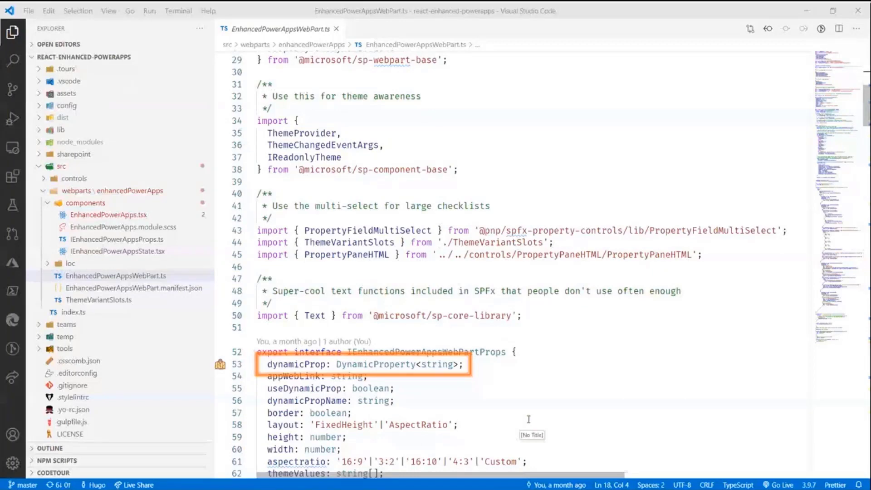
Scroll to the render method's aspectratio switch and clientHeight calculation.
scroll("down", 3)
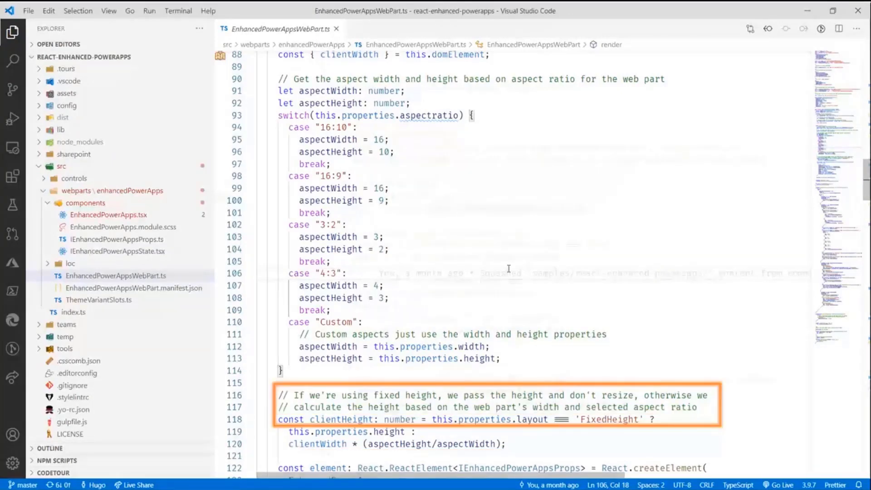
Scroll to getPropertyPaneConfiguration's dynamic property group, then open EnhancedPowerApps.tsx.
scroll("down", 3)
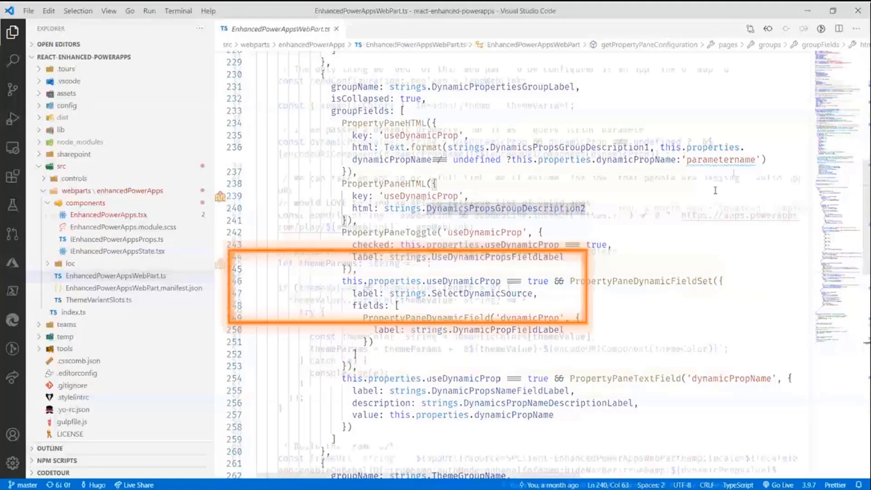
left_click(111, 214)
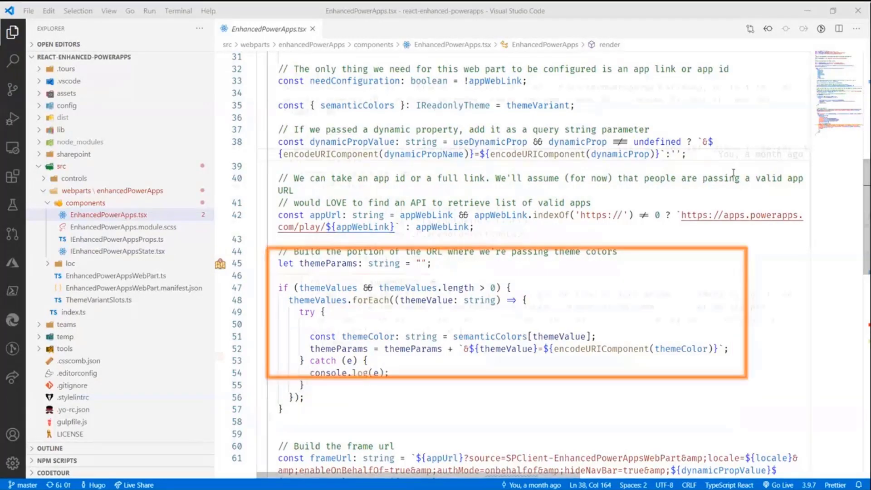
Scroll to the themeParams loop and the frameUrl assembled for the iframe.
scroll("down", 3)
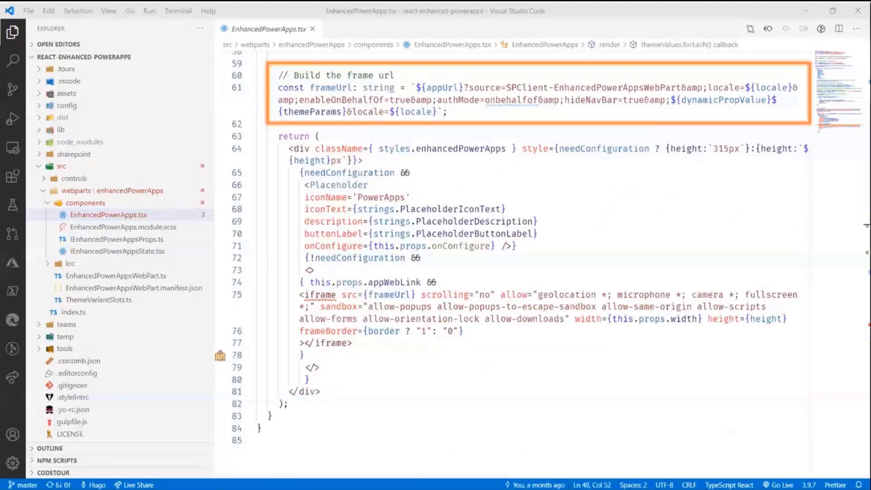